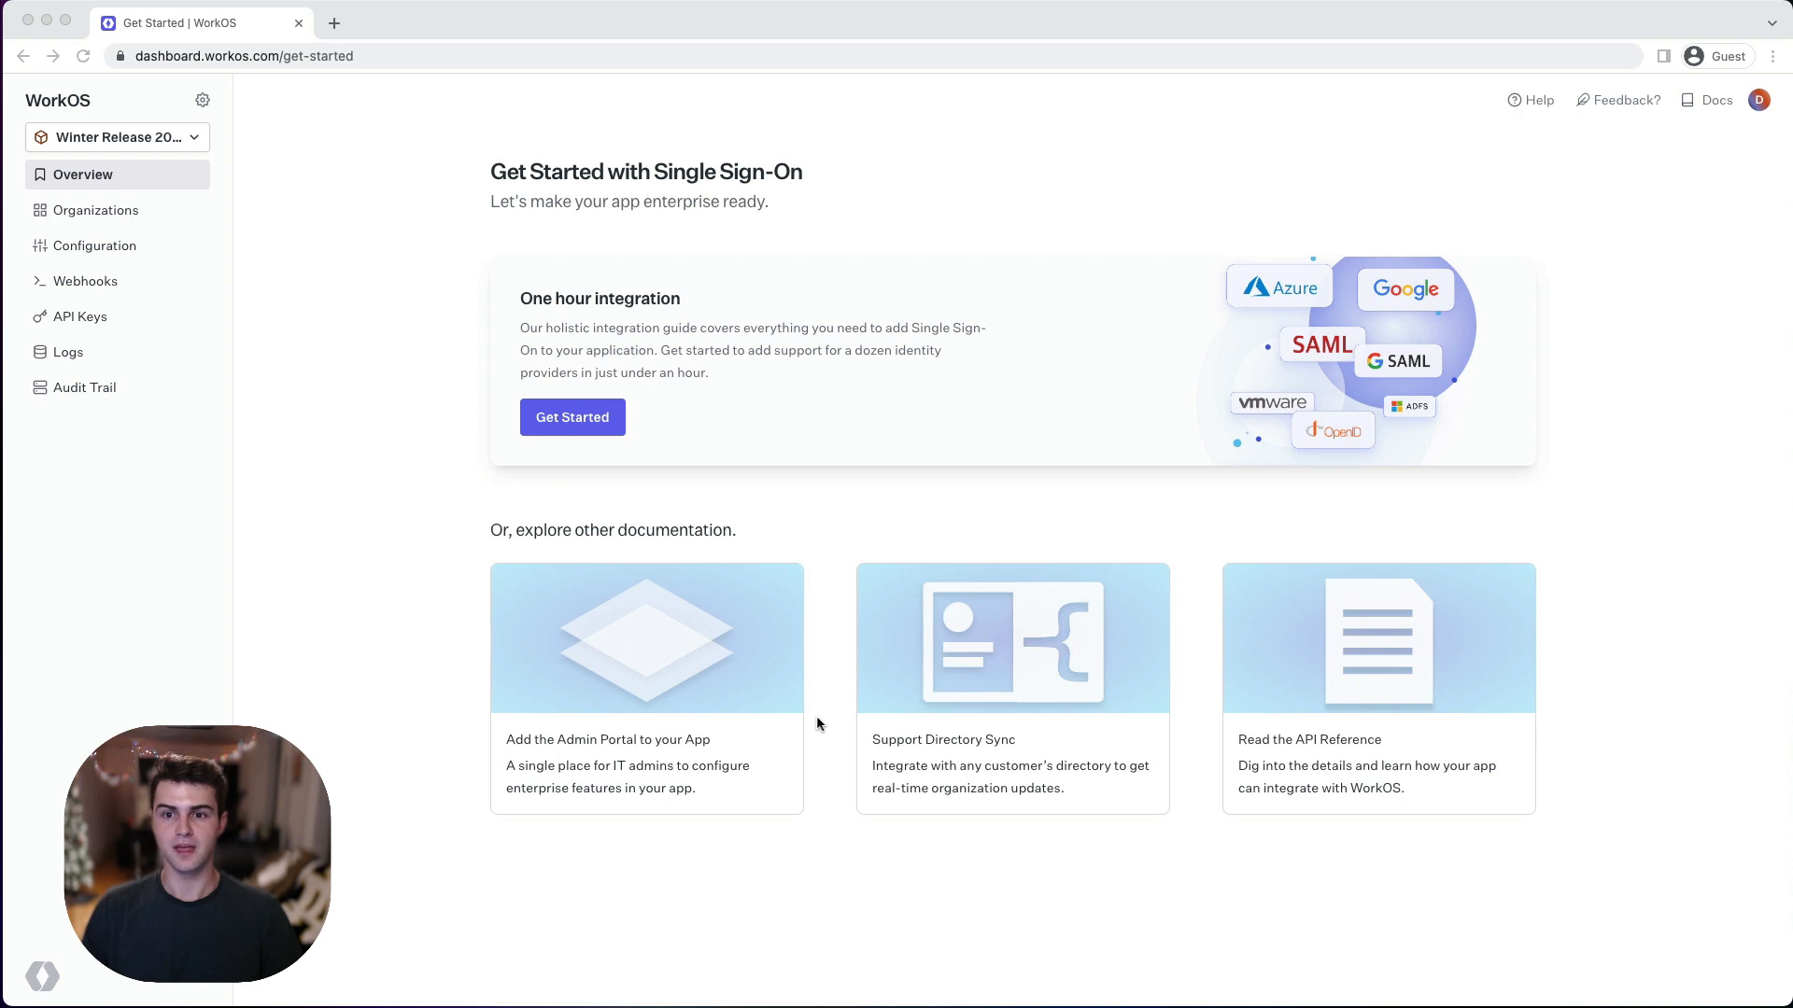
mouse_move(237, 258)
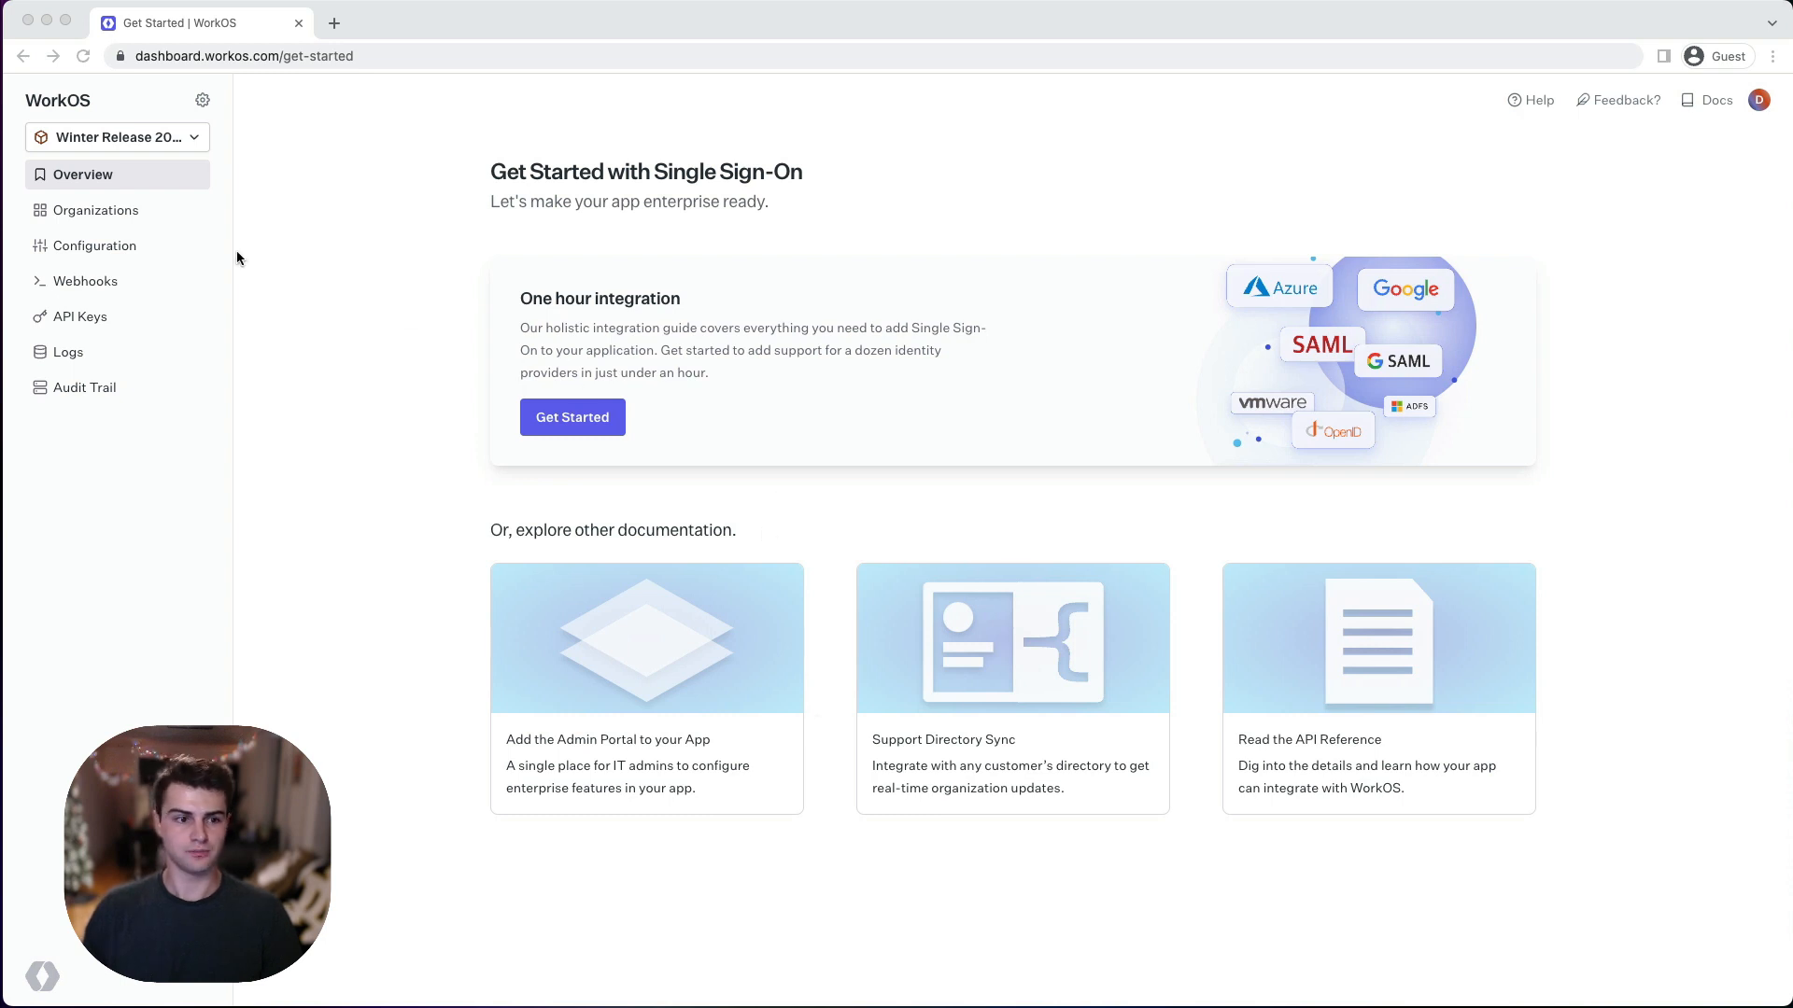
Show the Admin Portal Branding section of the environment's Configuration page.
click(95, 244)
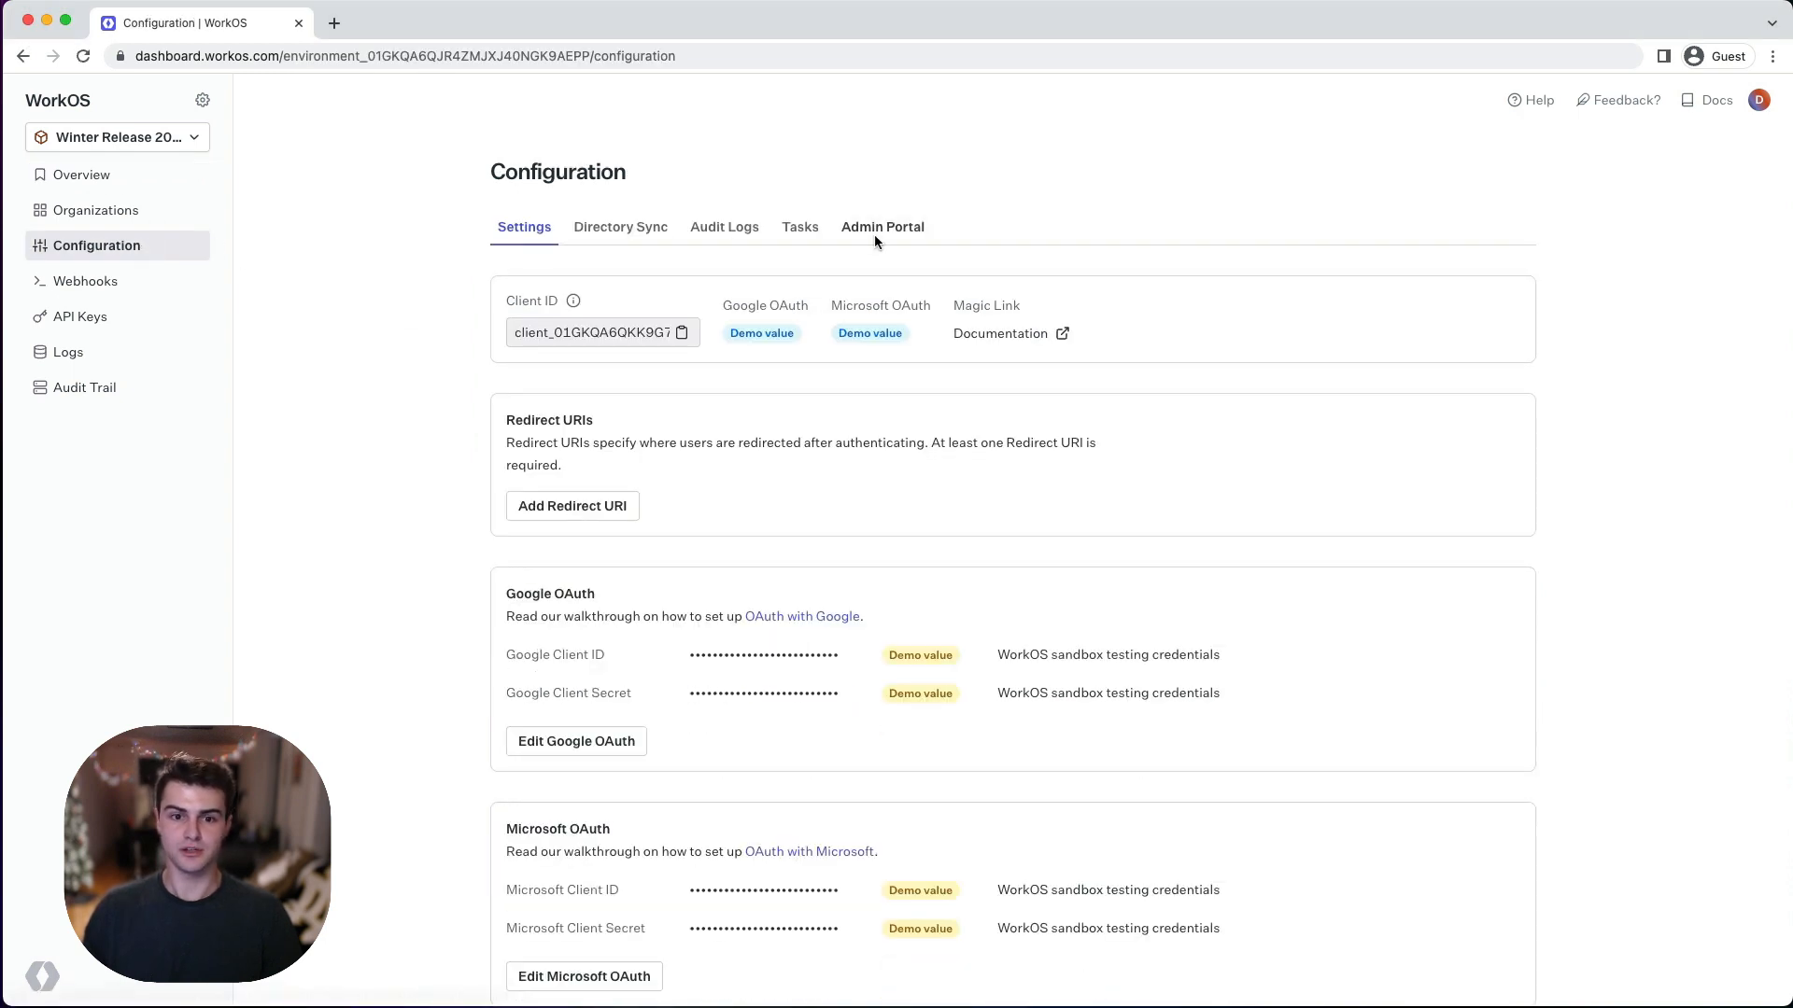
click(881, 226)
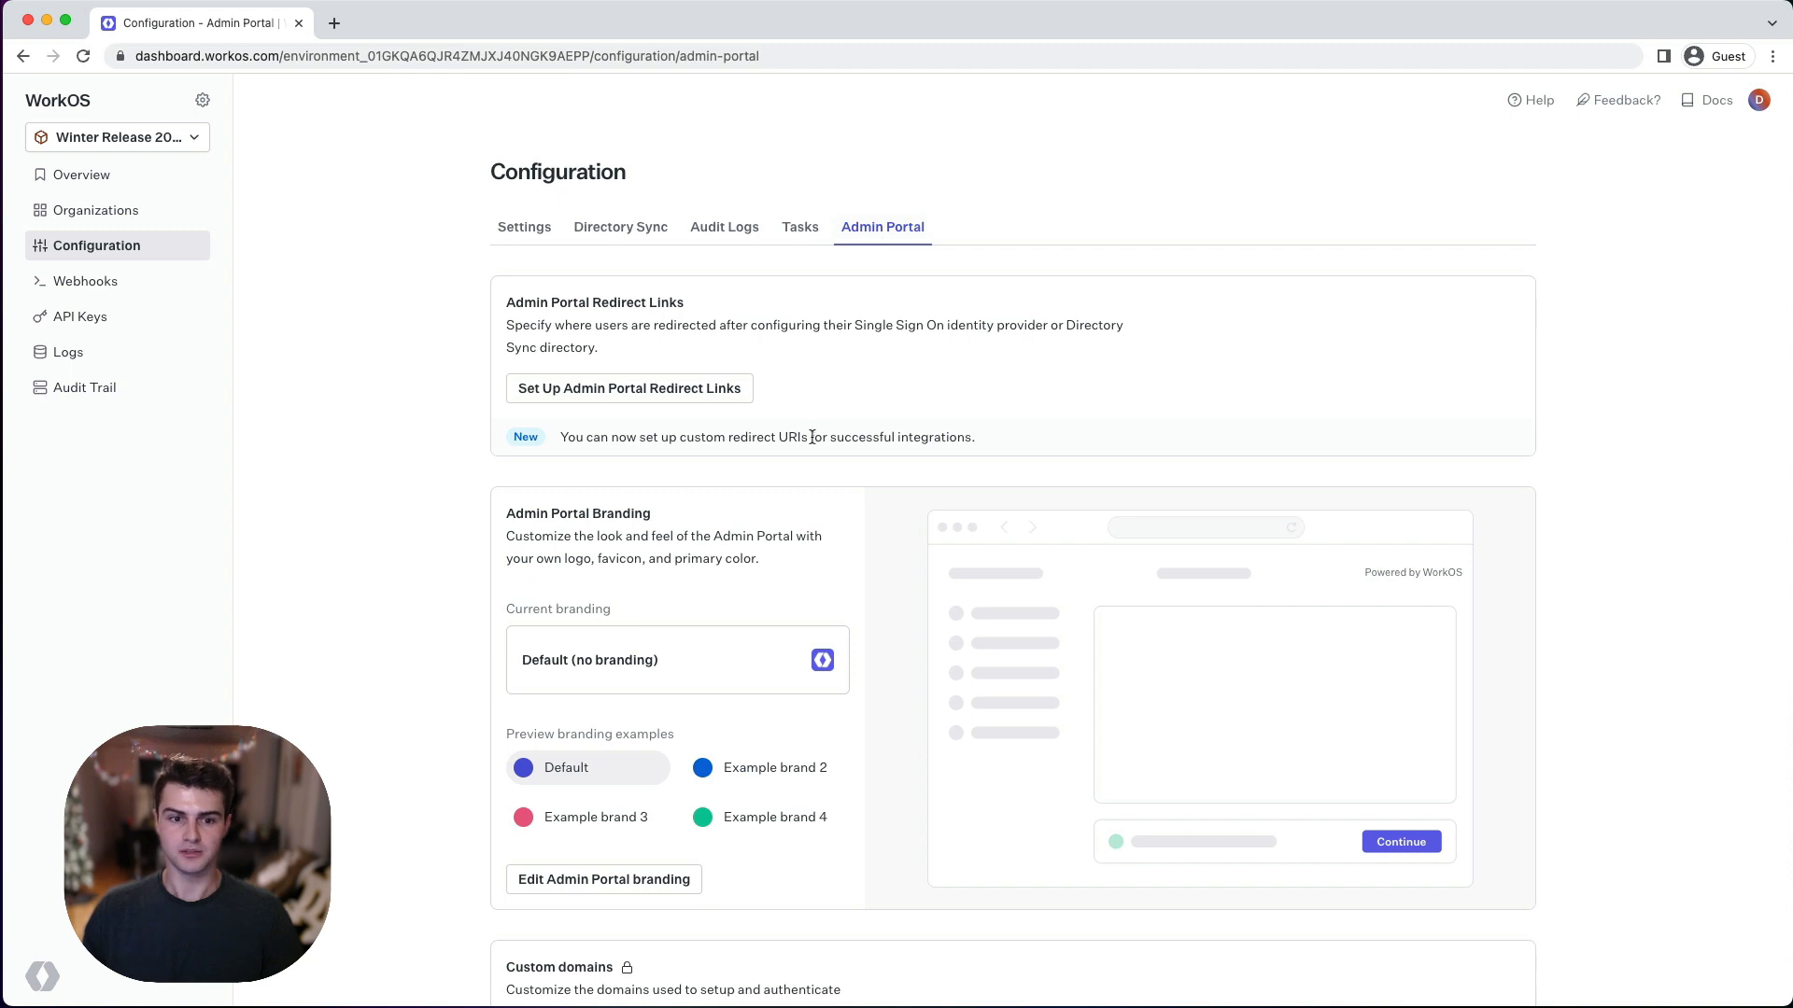
scroll(down, 3)
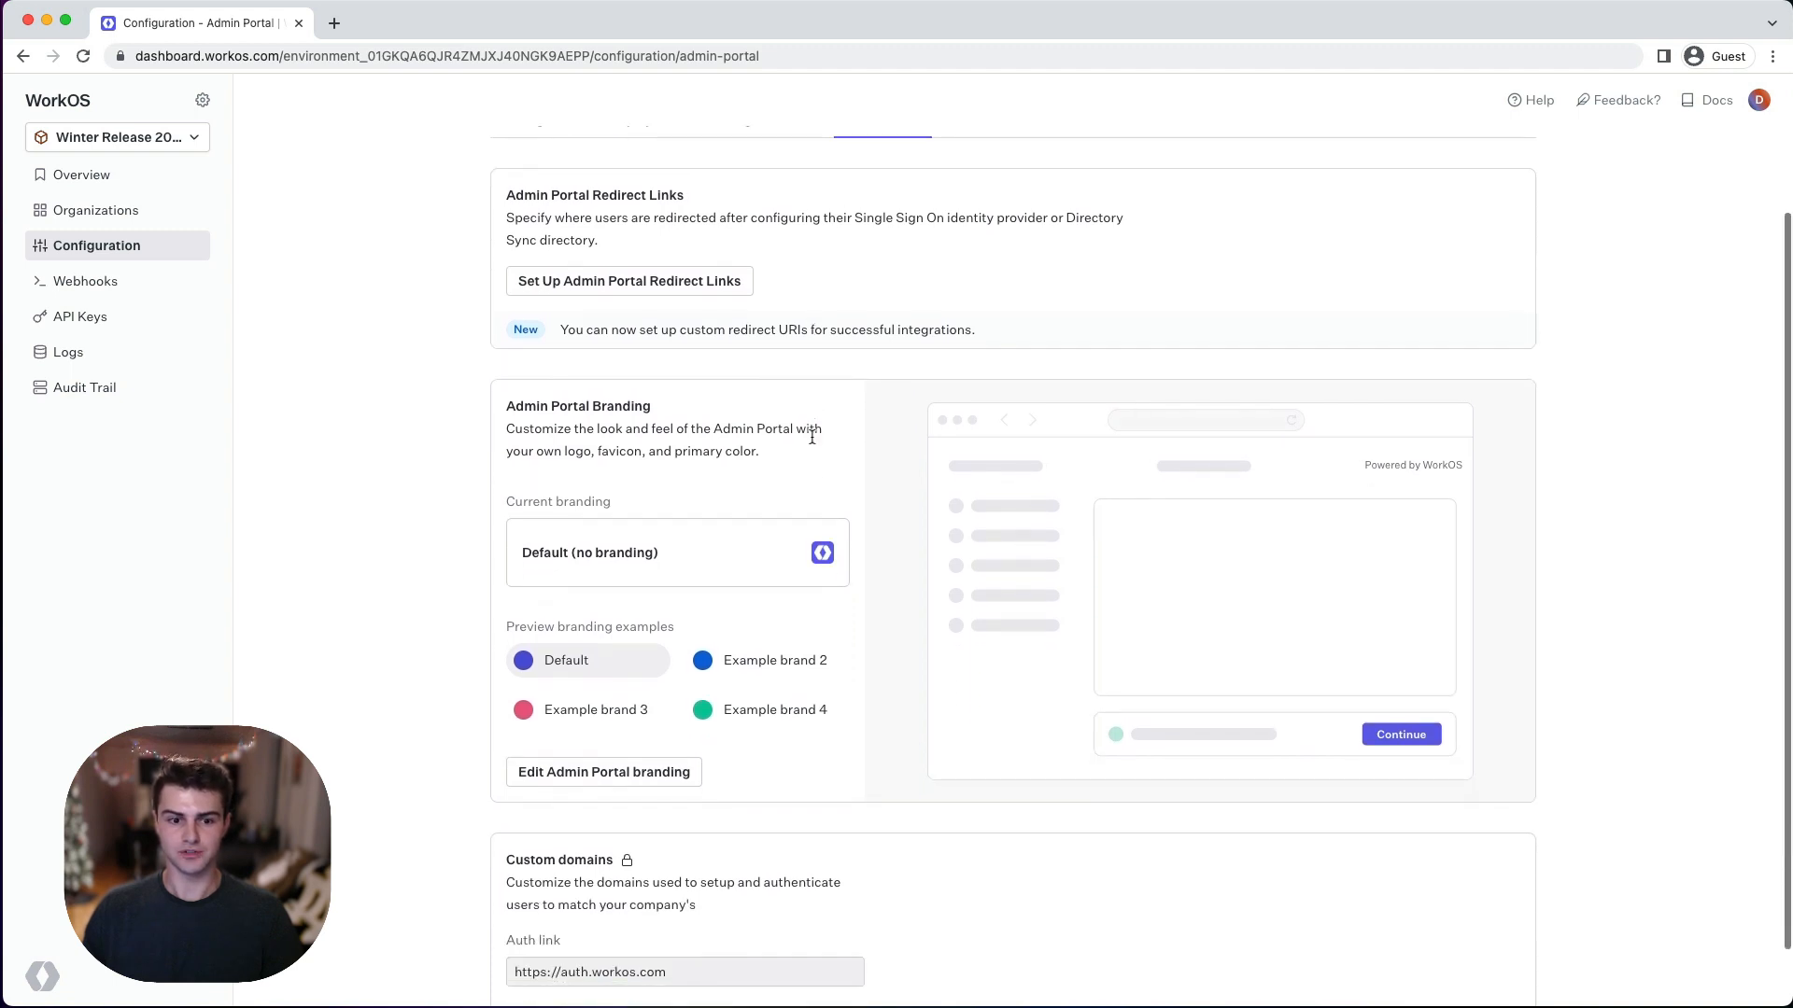
scroll(down, 3)
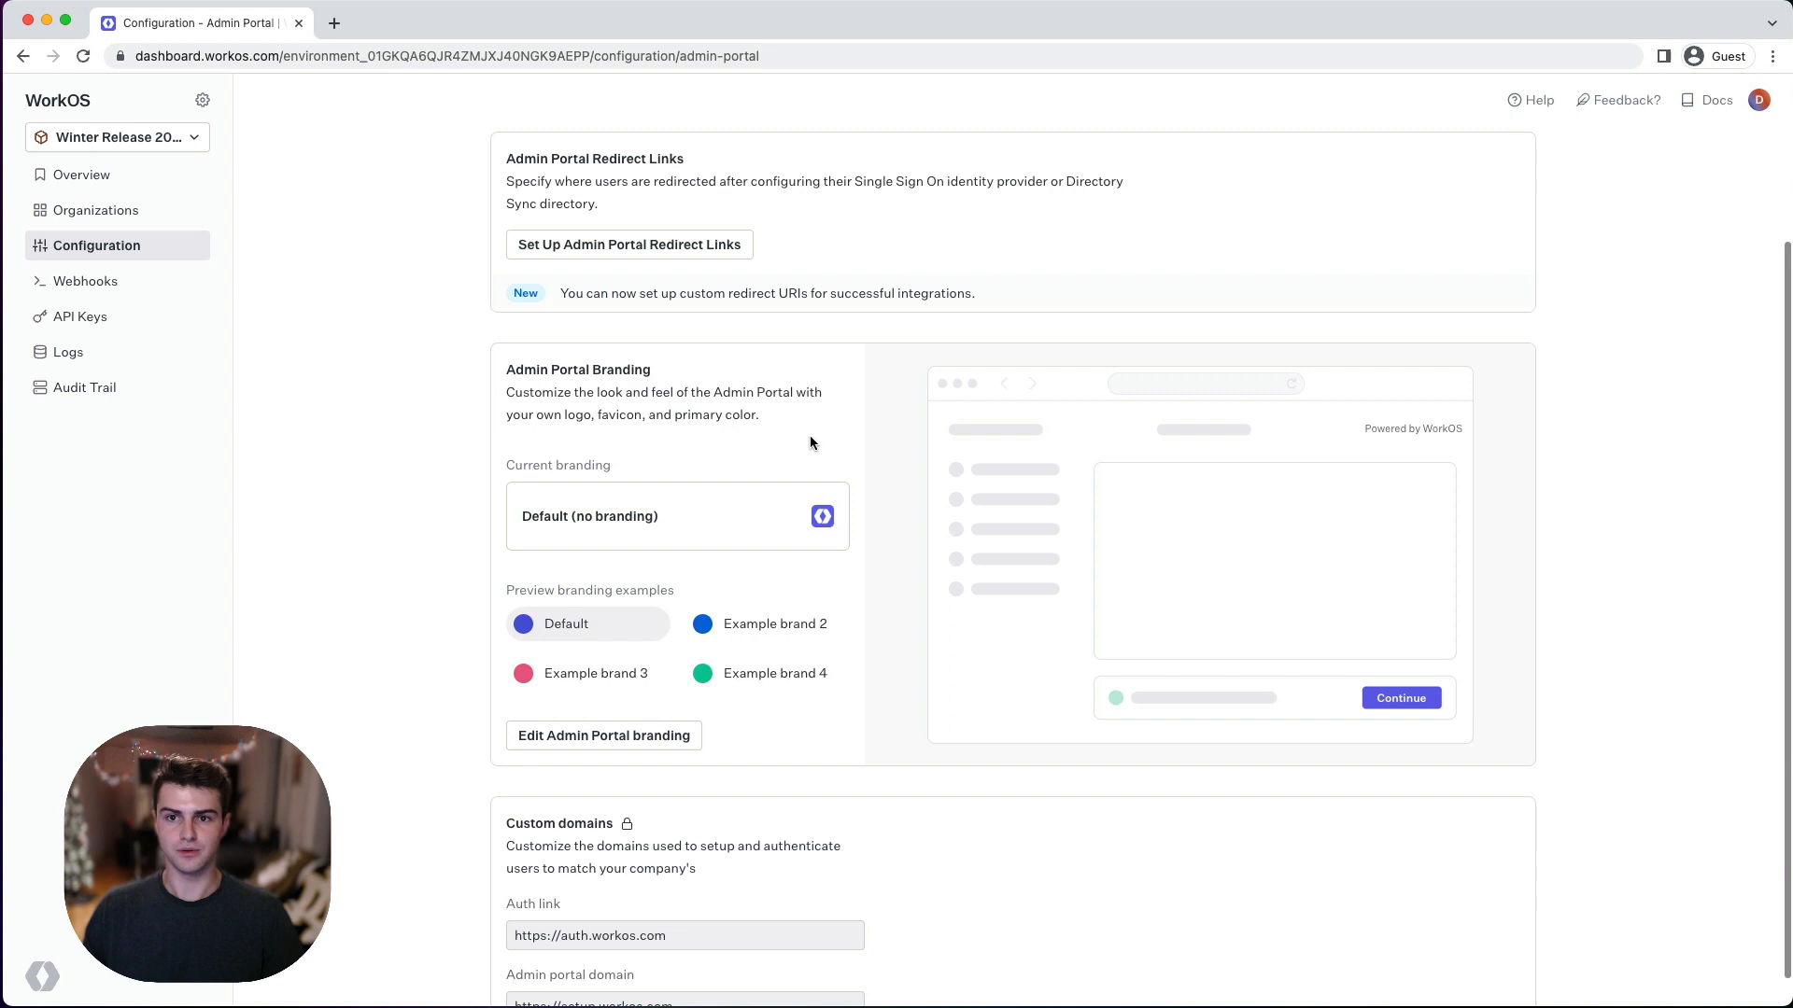
mouse_move(818, 439)
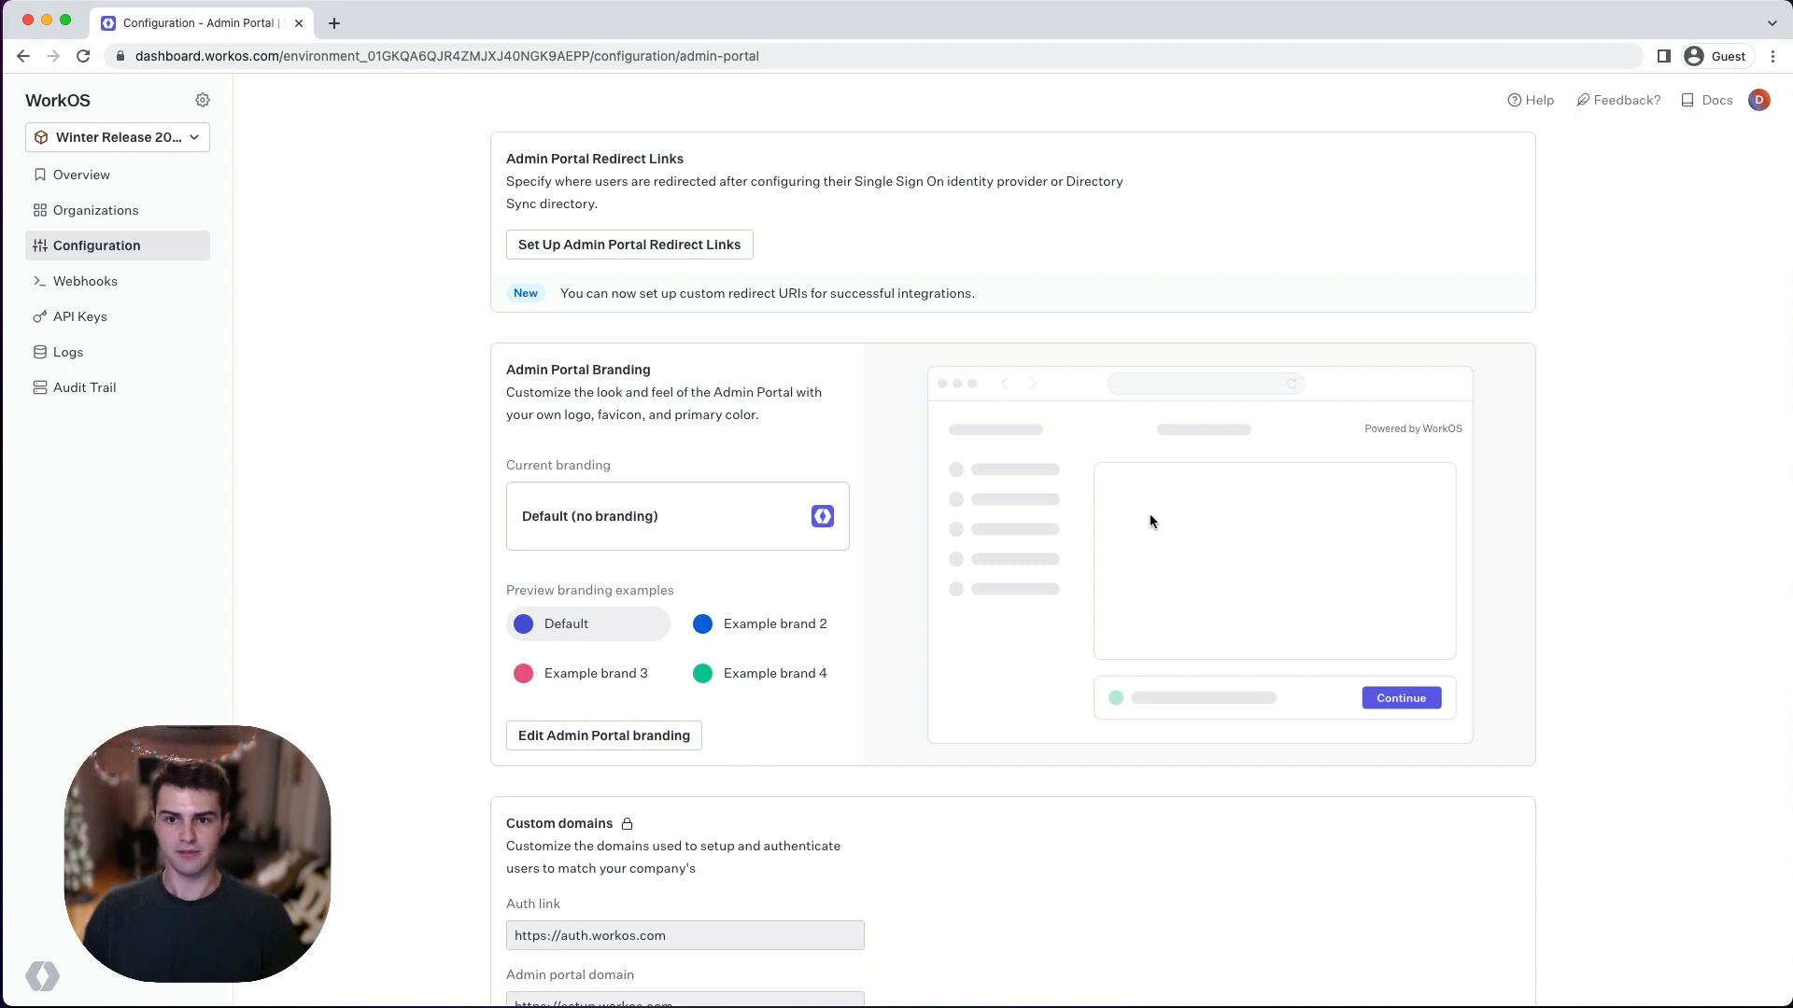
mouse_move(974, 516)
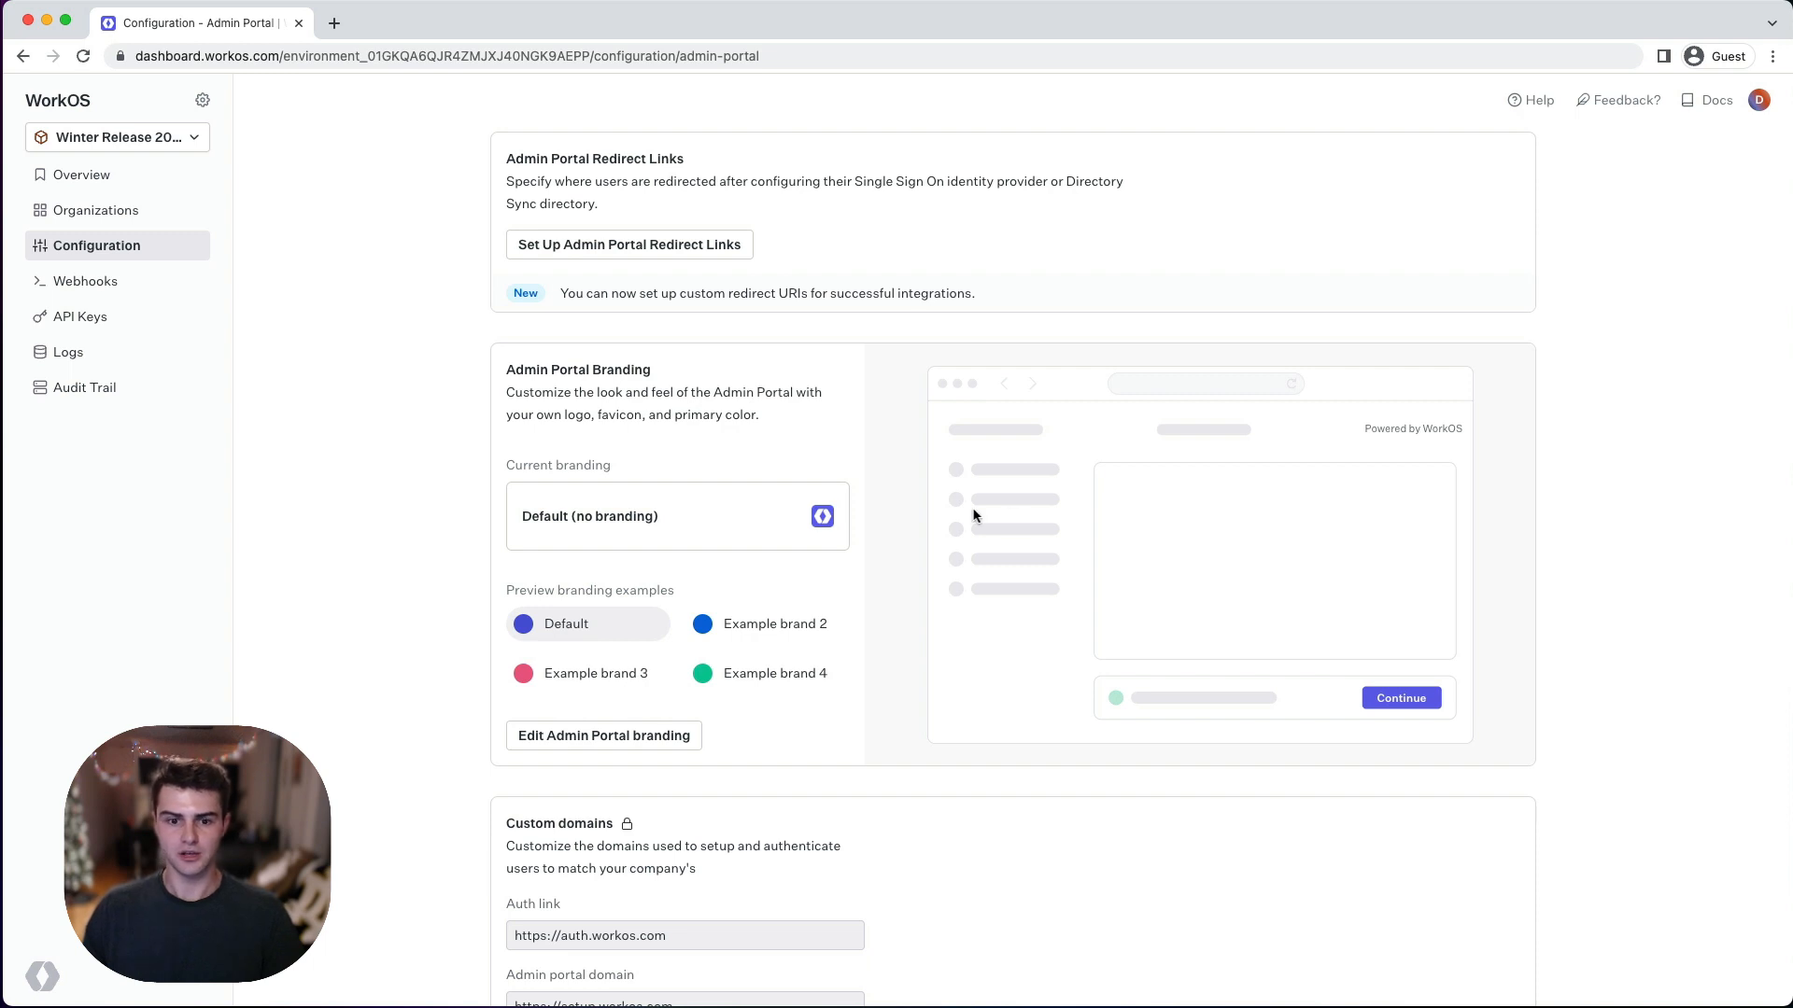
Preview the green Example brand 4, then the pink Example brand 3 styling.
click(766, 674)
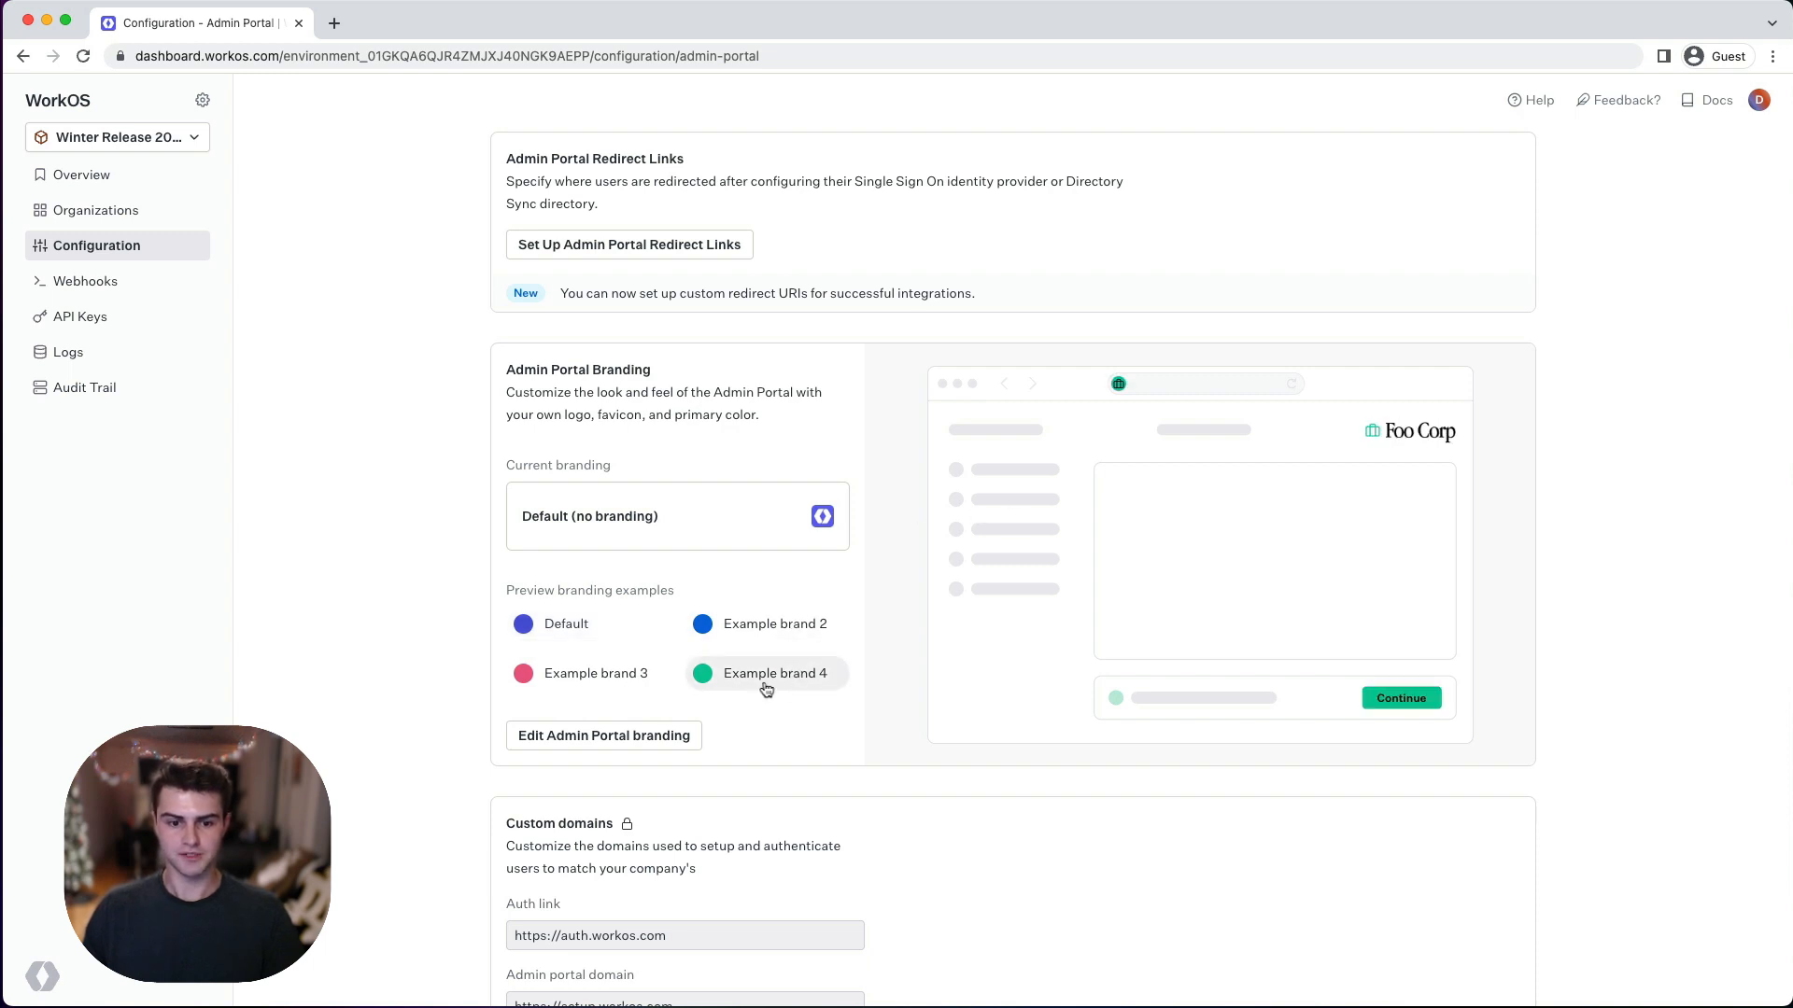
click(594, 672)
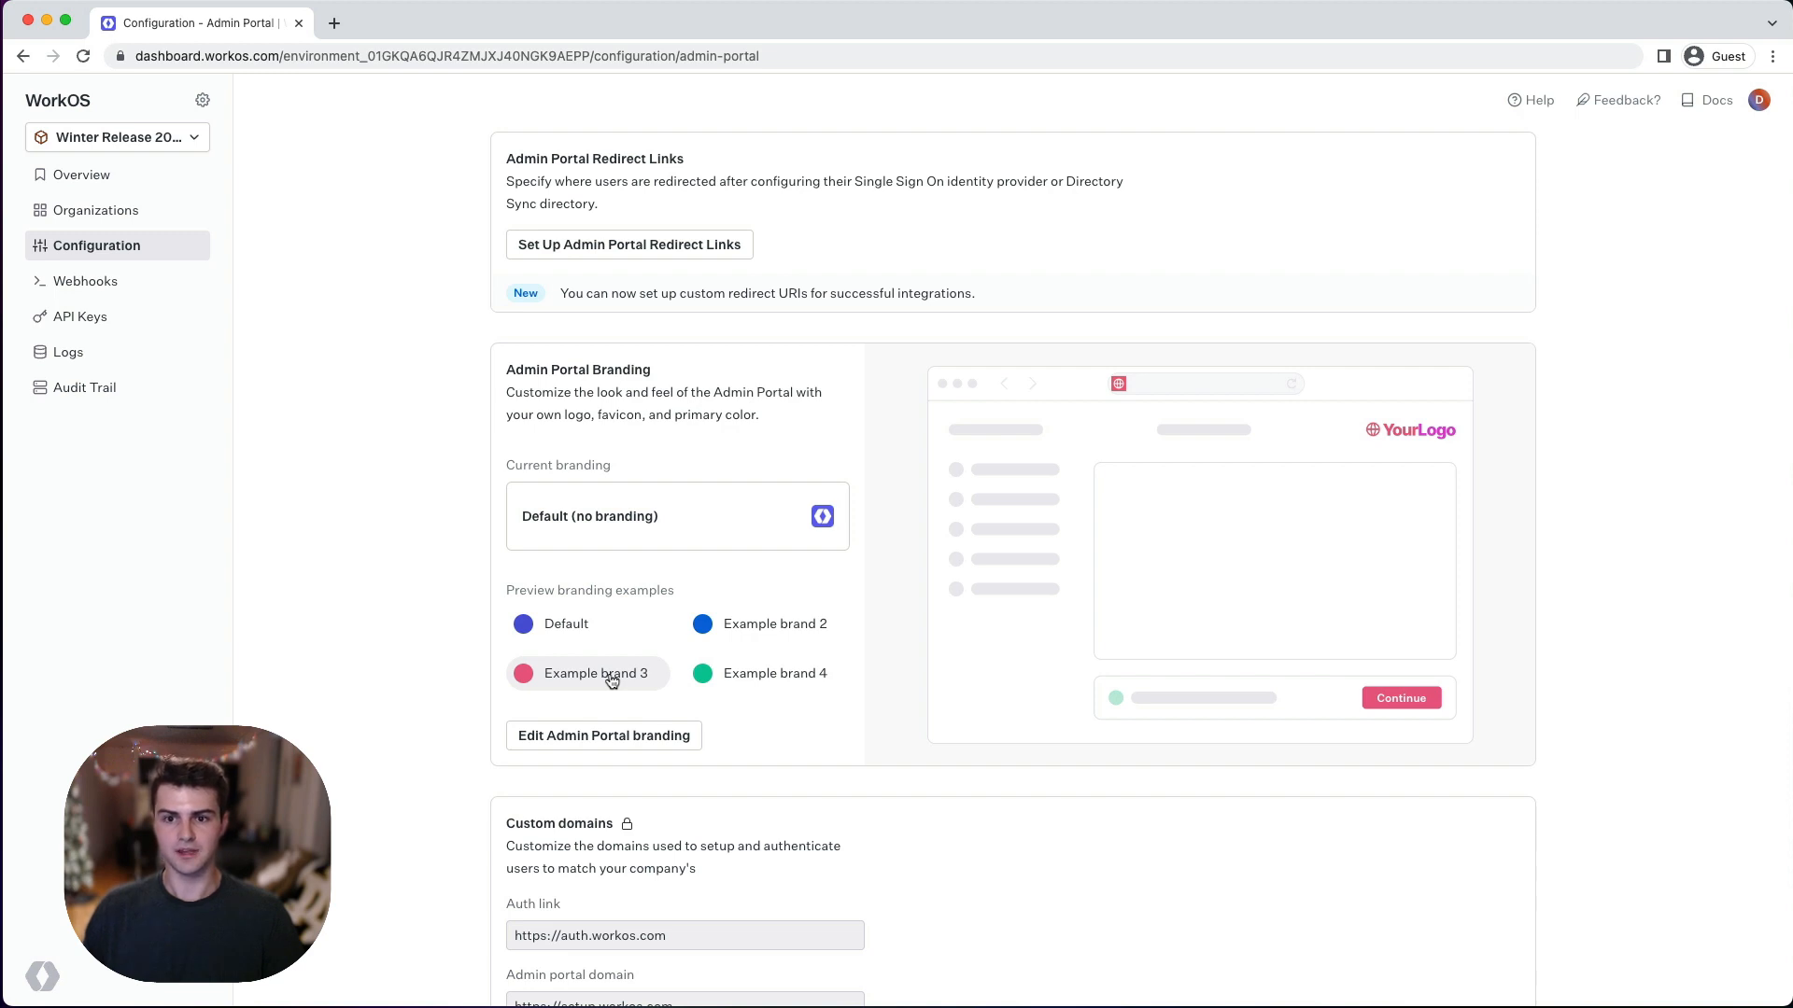
mouse_move(669, 748)
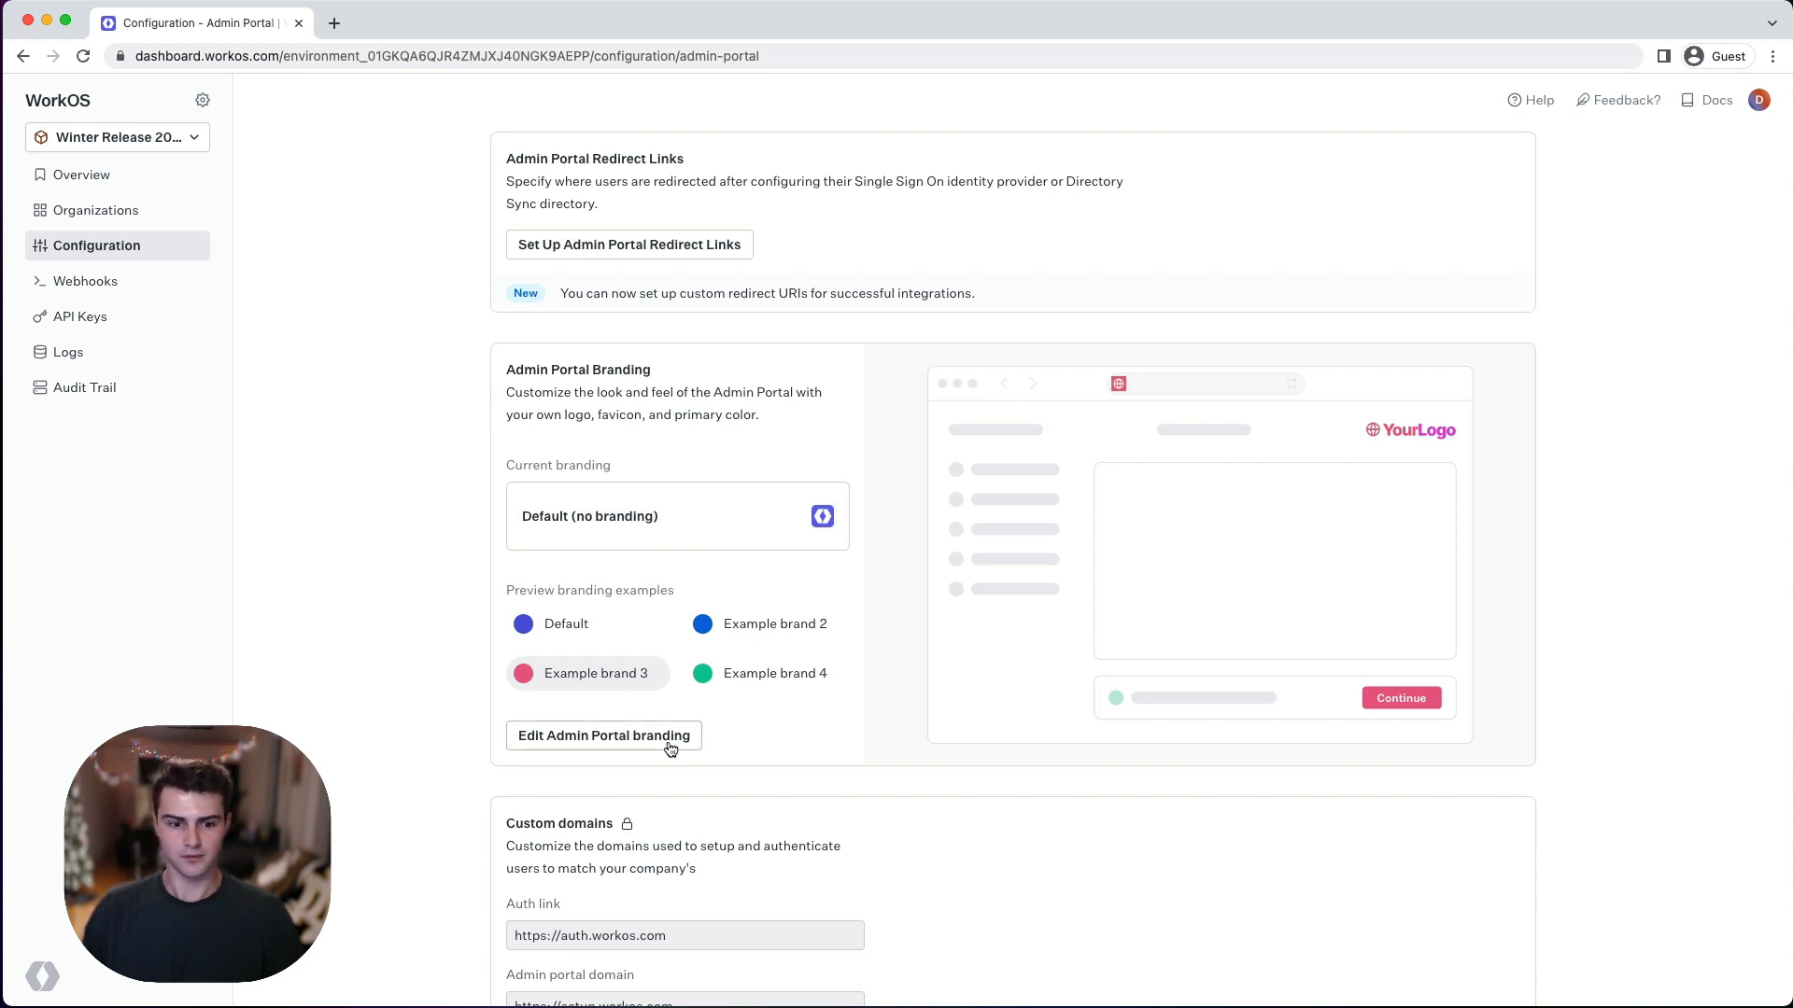
Edit Admin Portal branding and upload blurpy-classic.svg as the mascot logo.
click(603, 736)
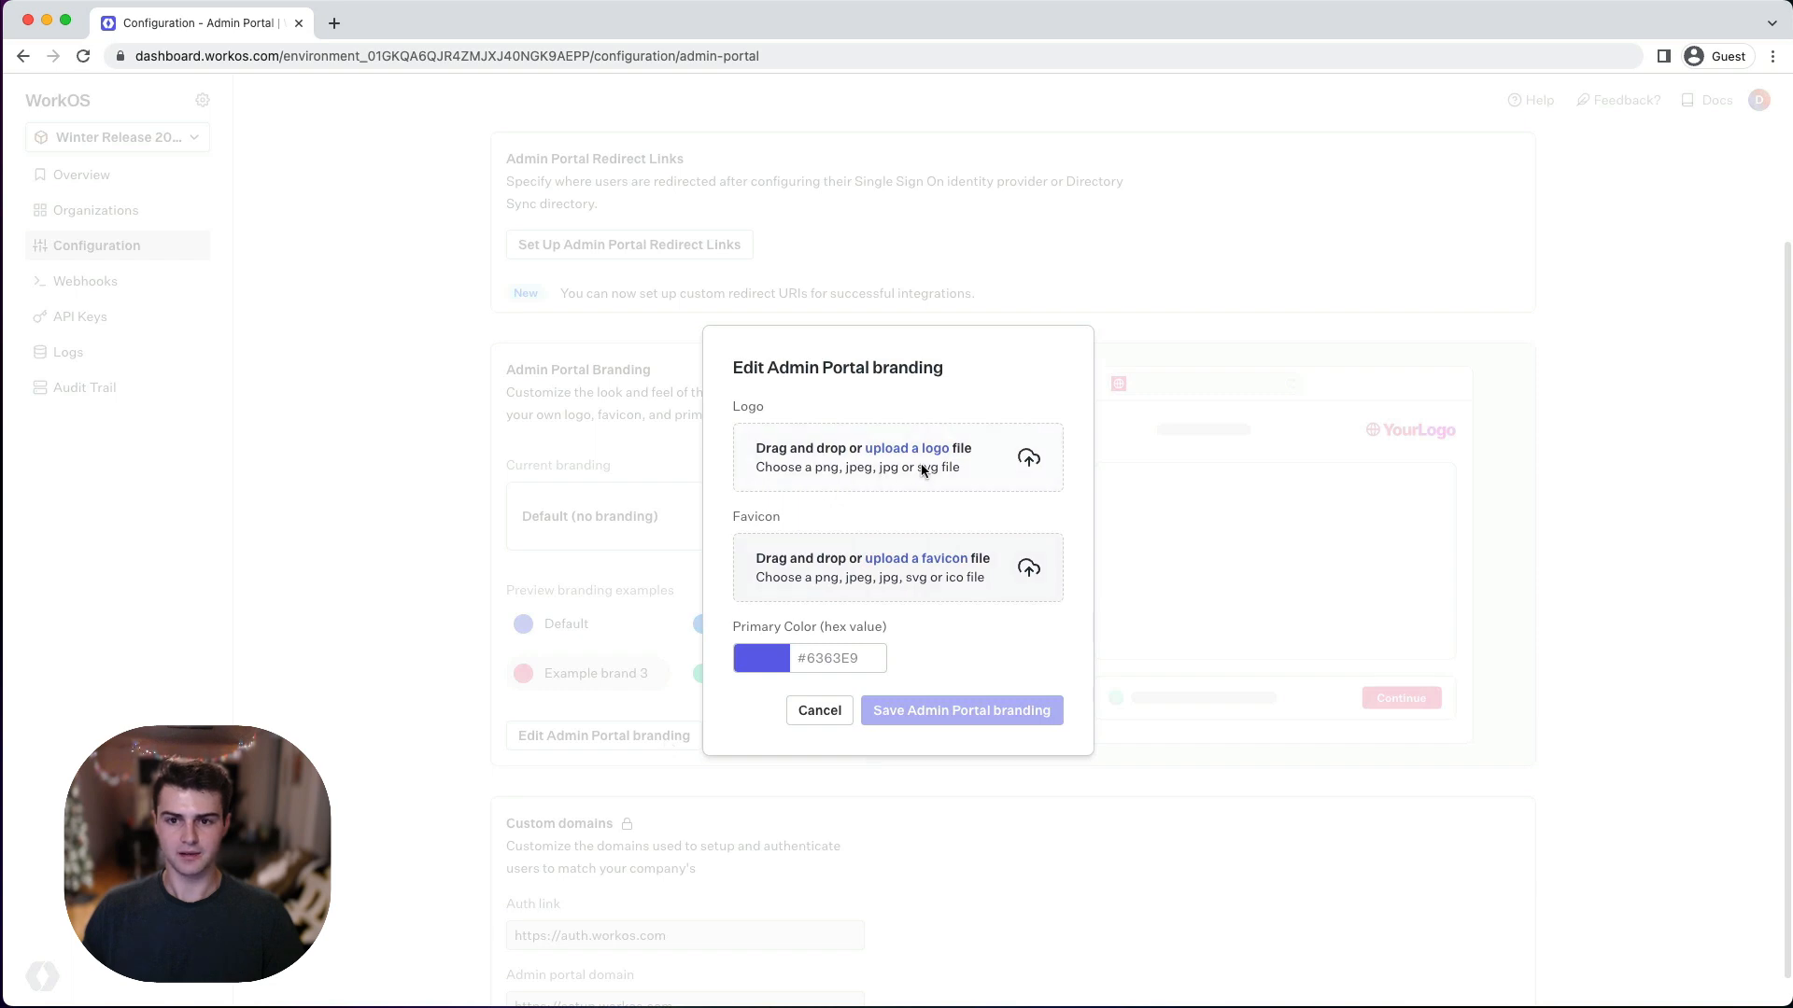
click(909, 448)
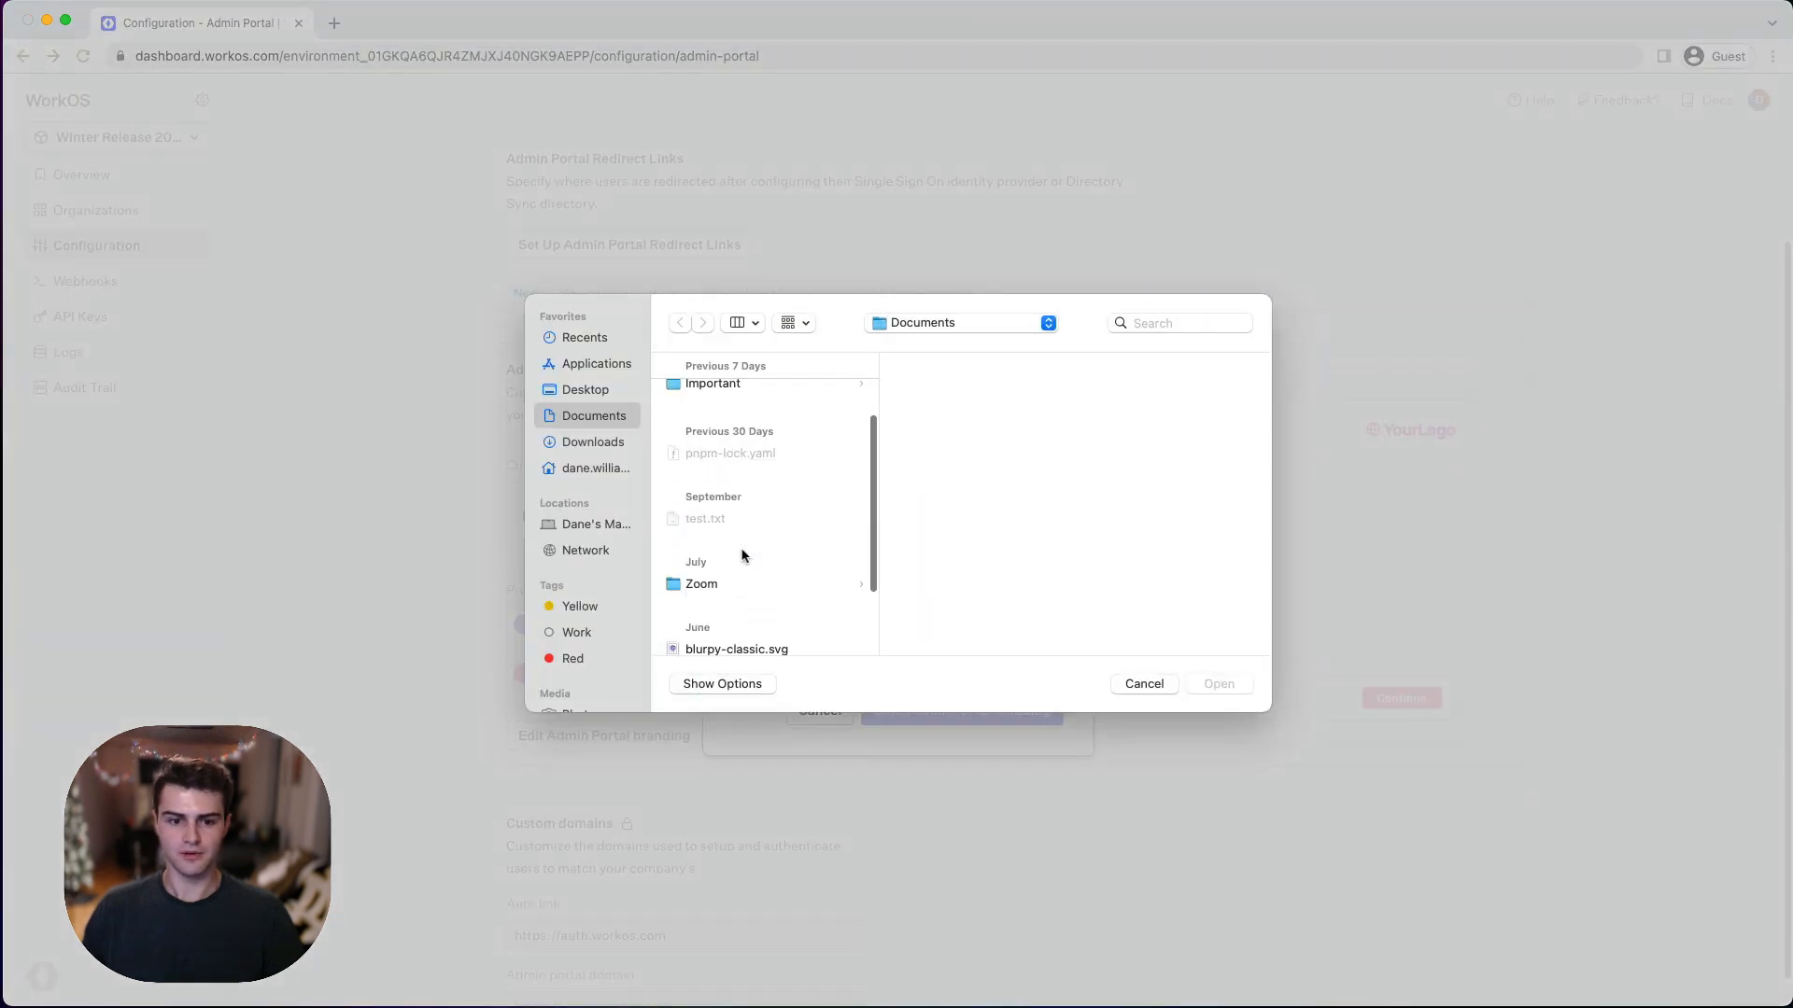
click(735, 648)
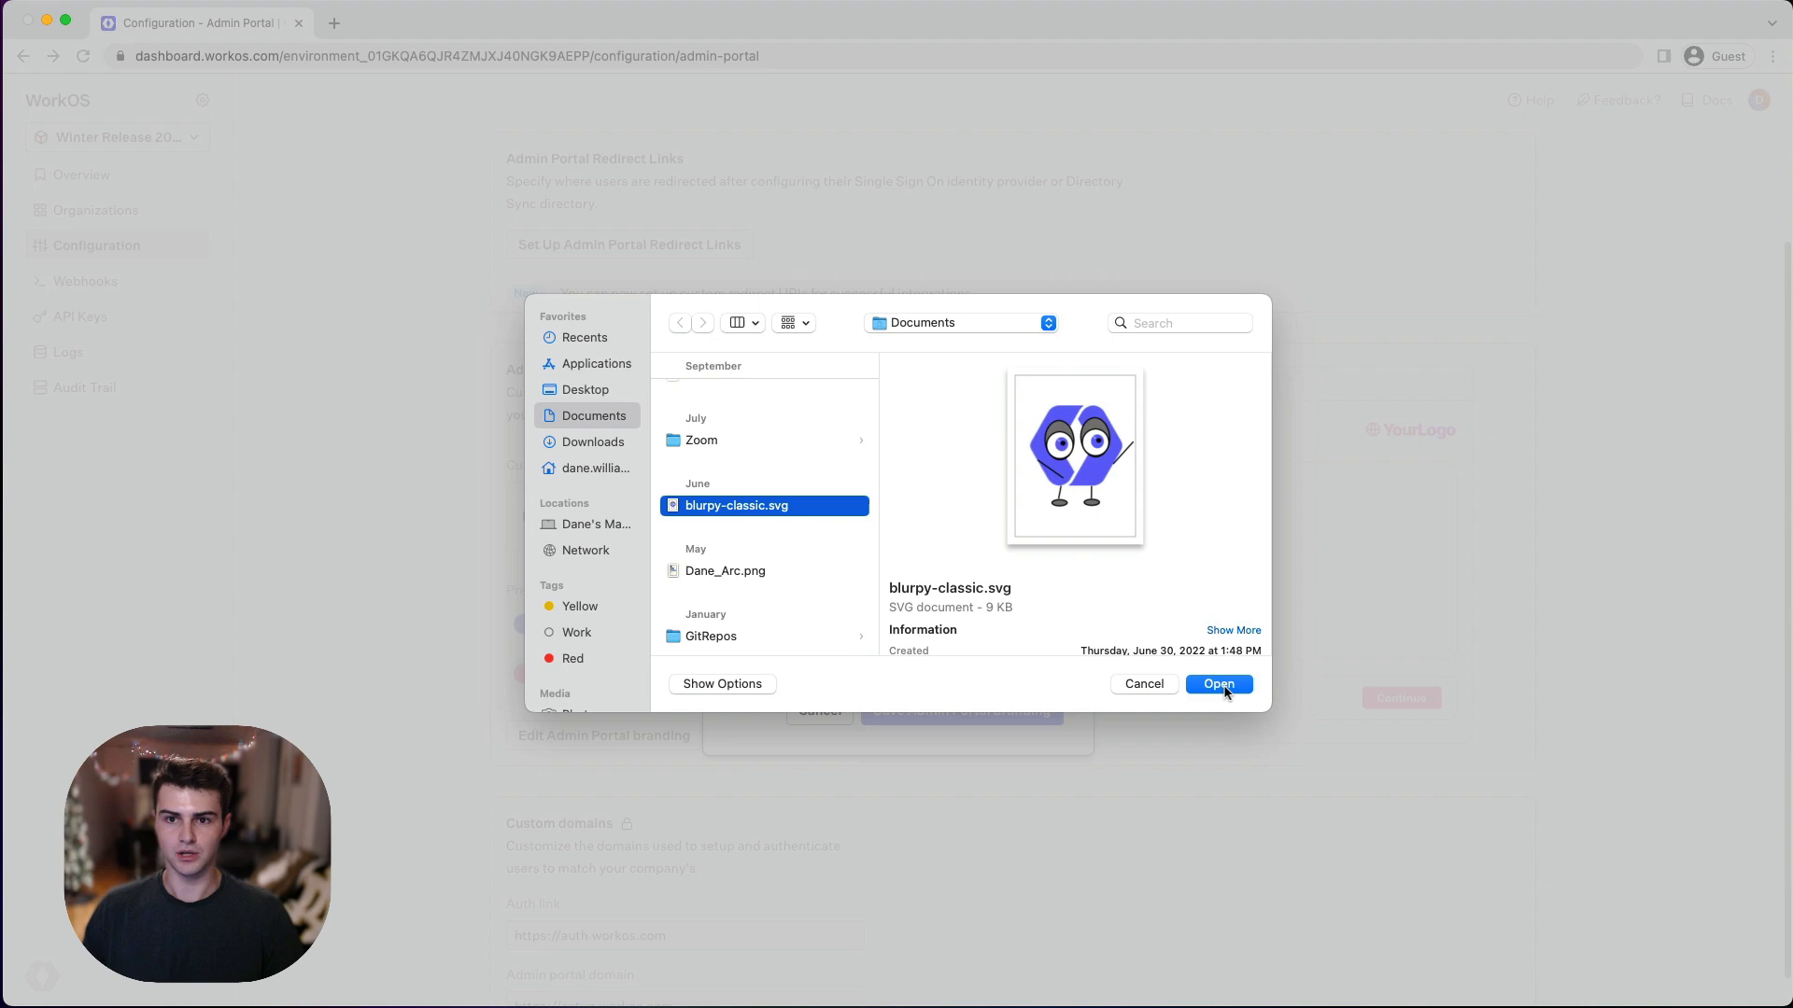
click(1217, 683)
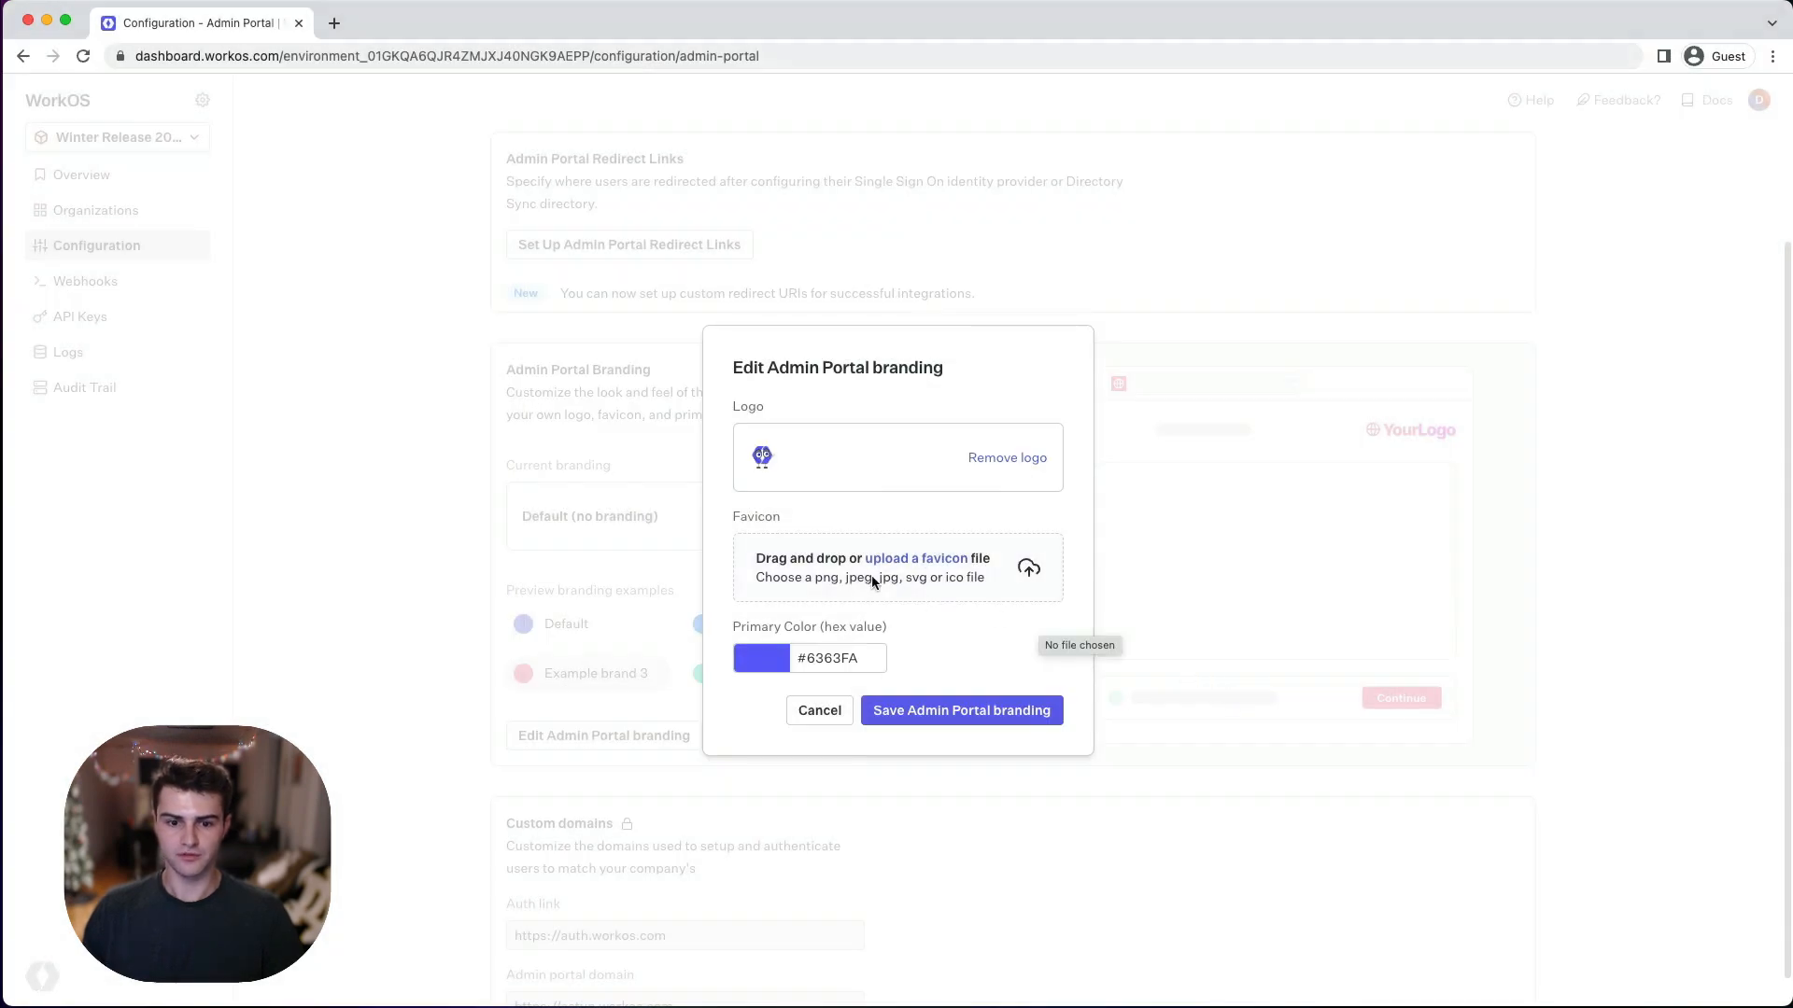
Upload favicon.ico as the favicon with color #FB60F6, save, and go to Organizations.
click(915, 558)
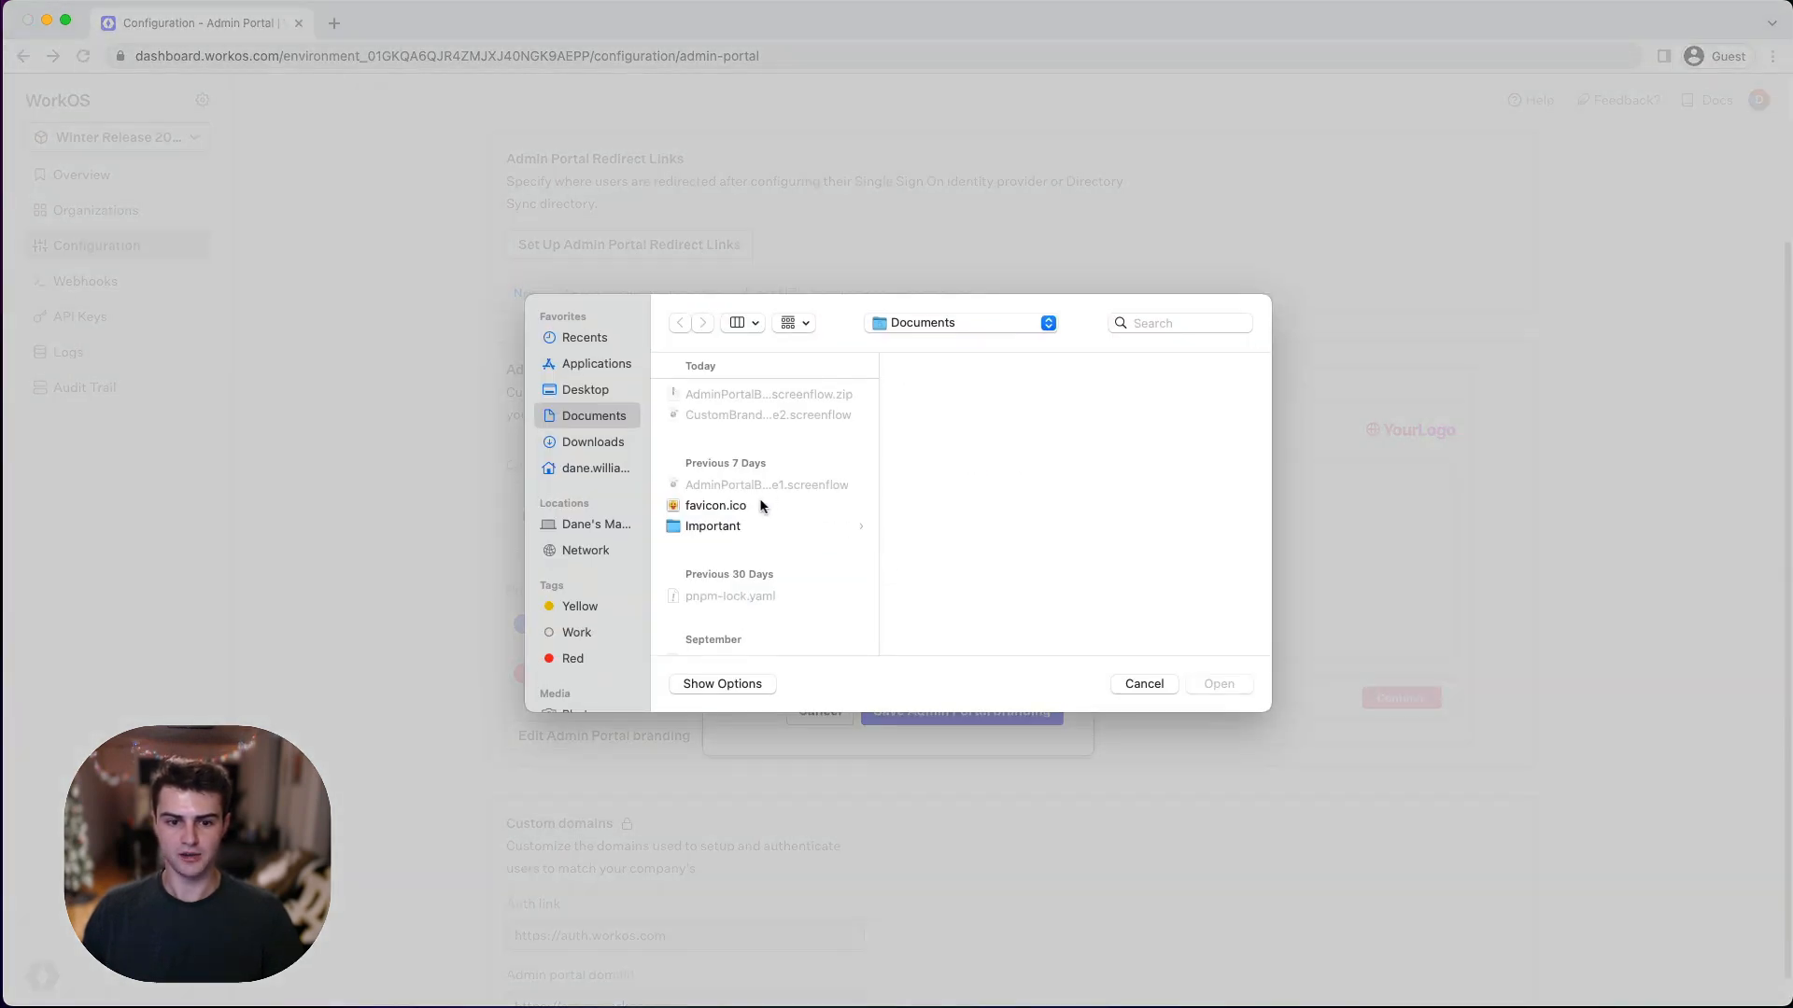
click(715, 506)
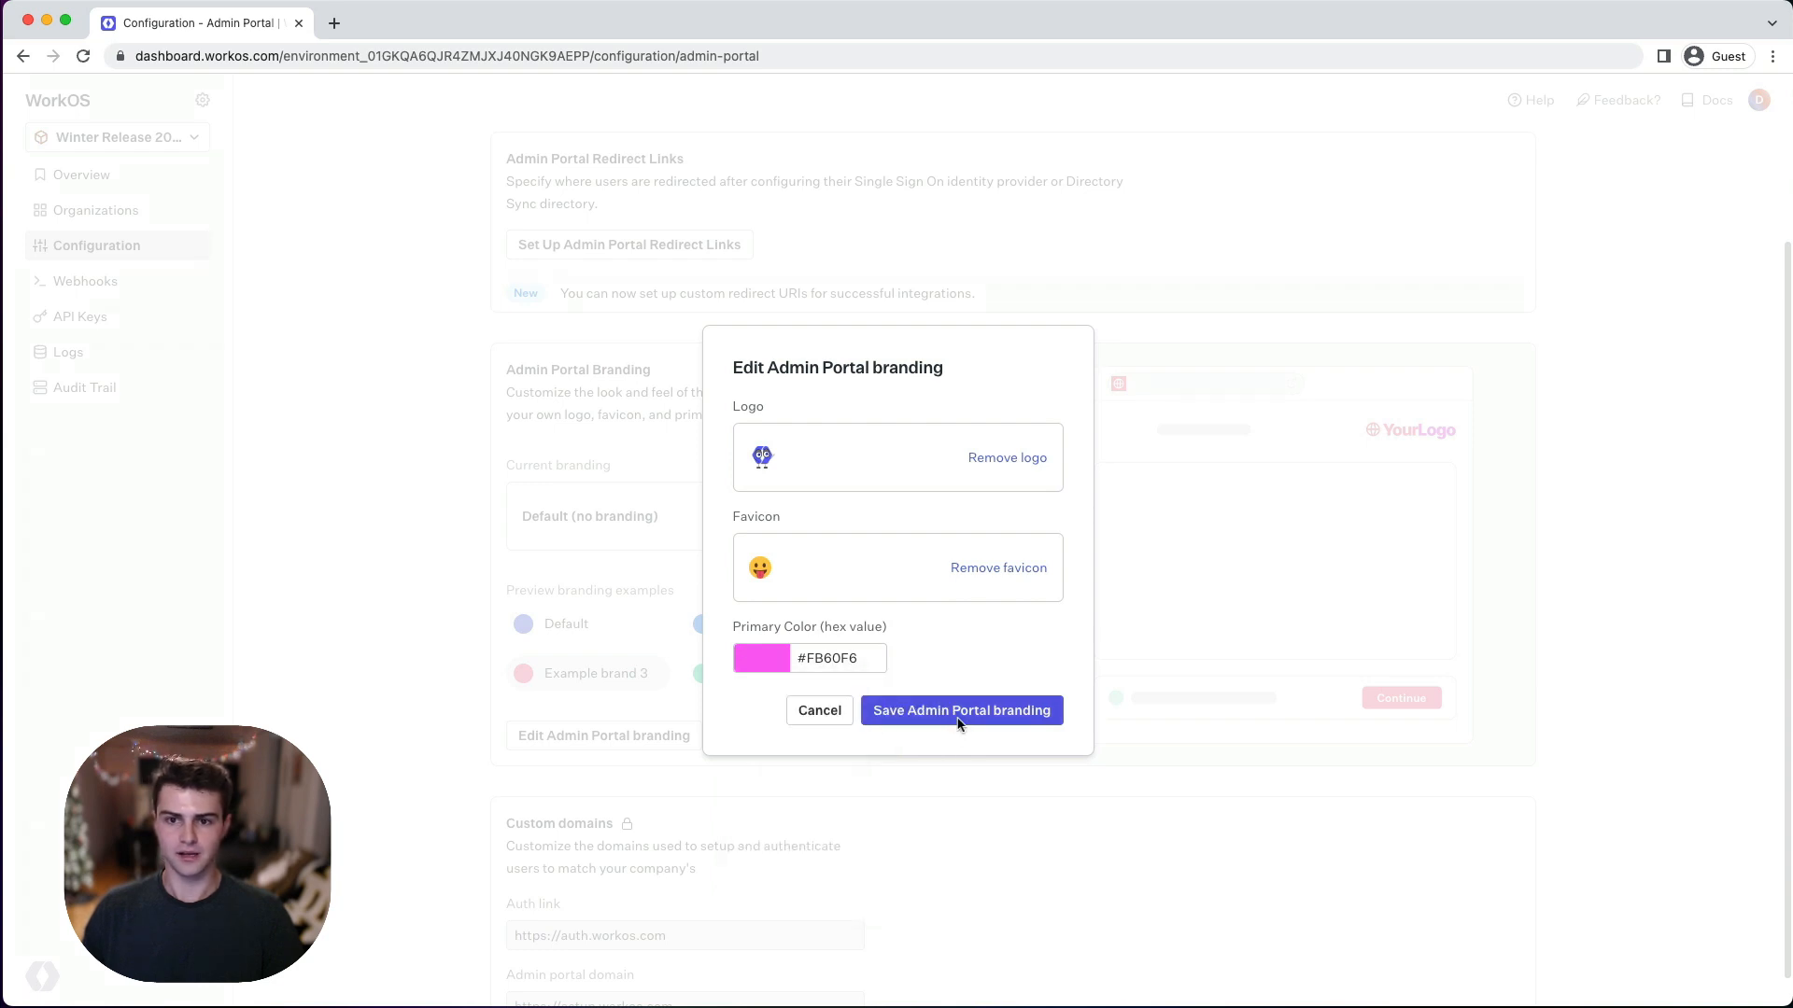
click(960, 709)
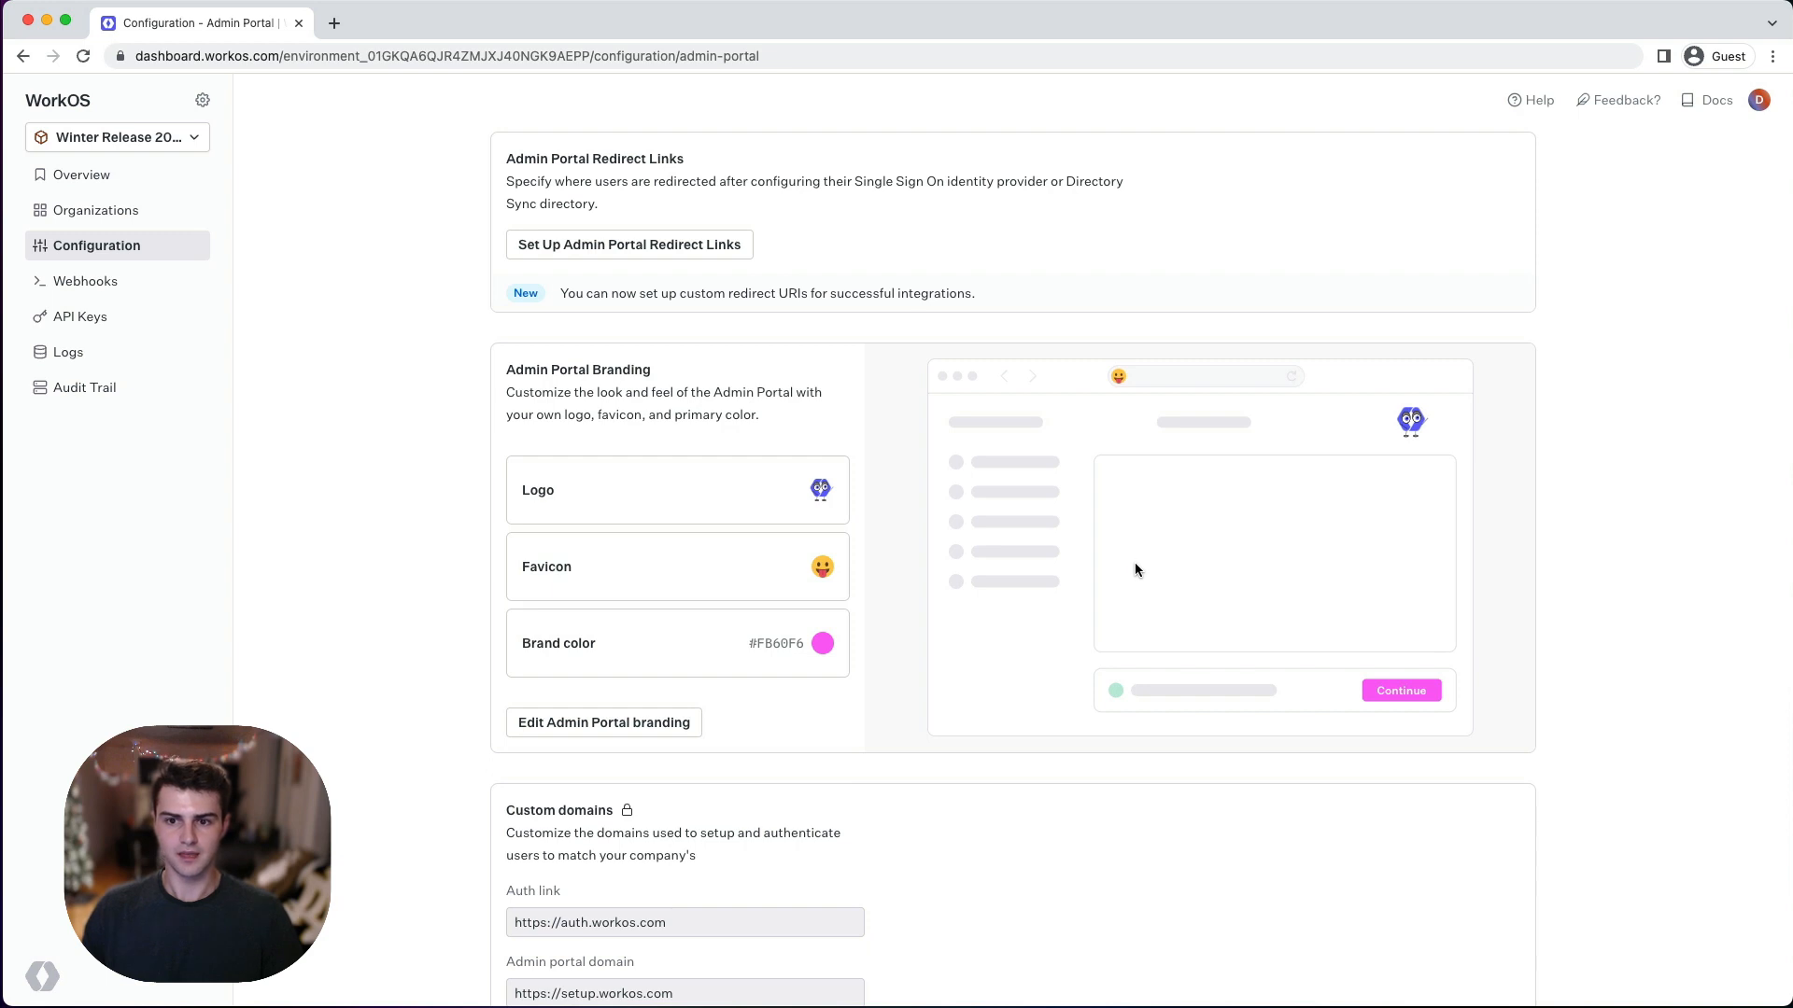
click(97, 209)
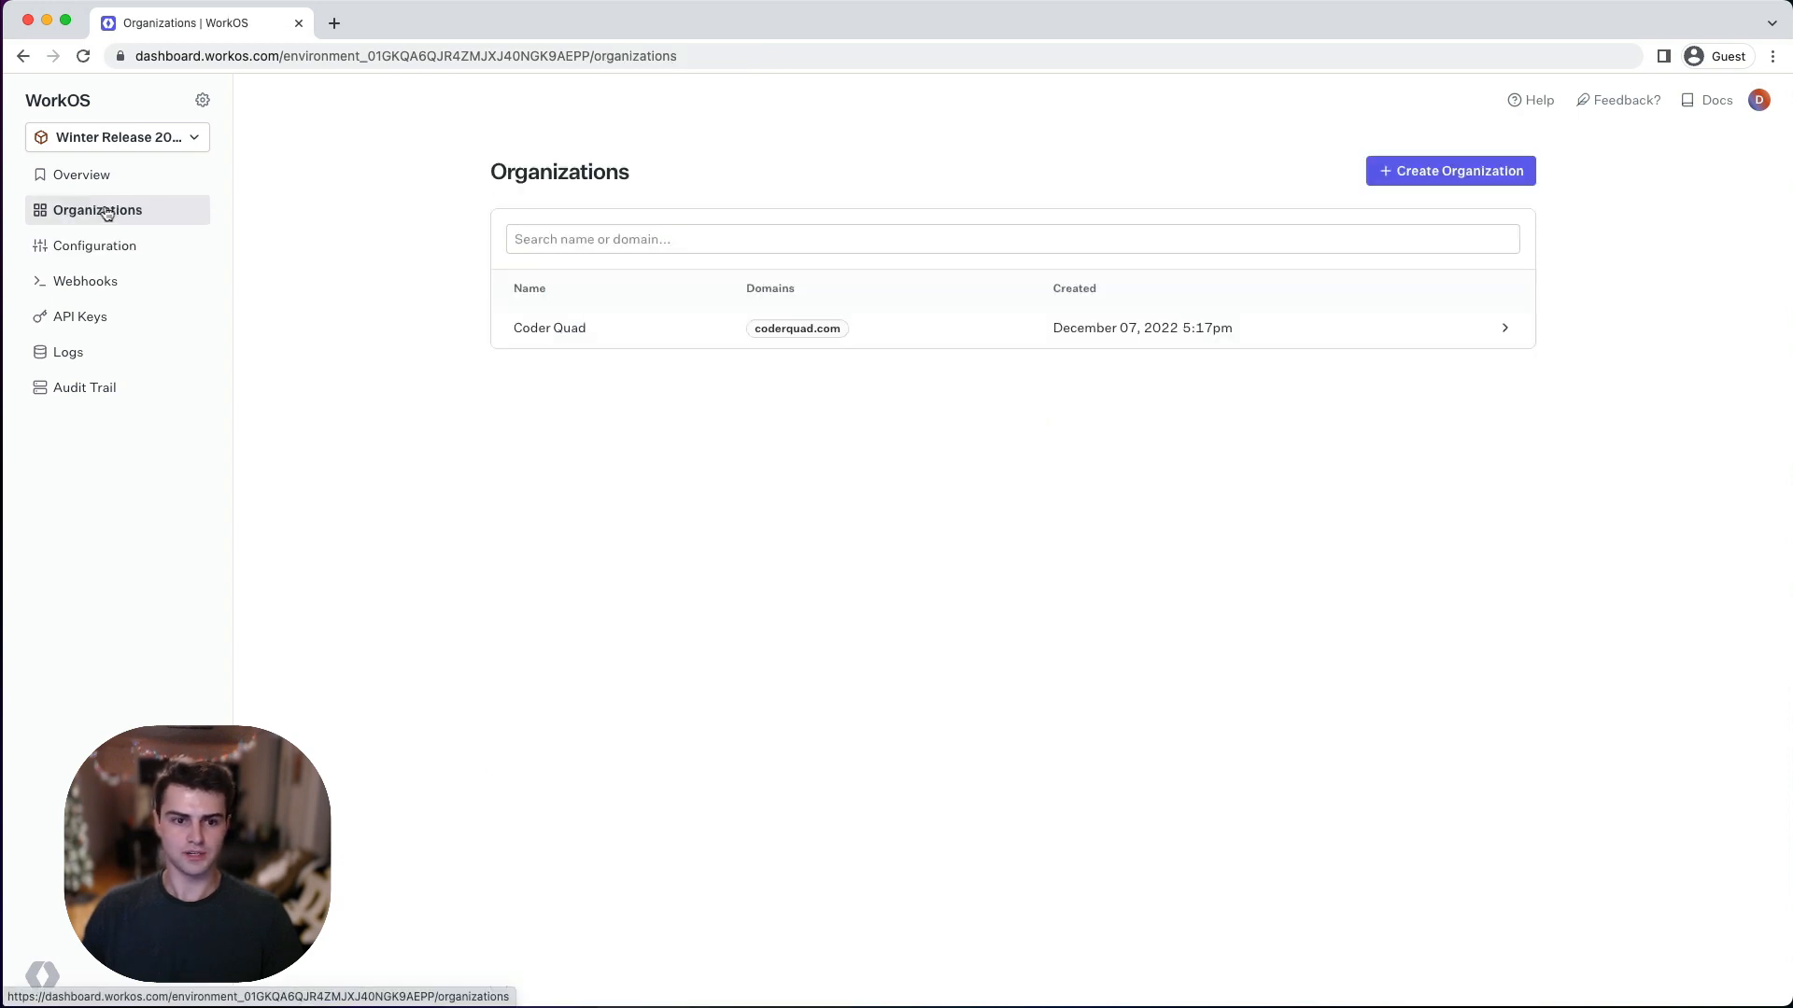
Generate and copy an SSO setup link for the Coder Quad organization.
click(549, 329)
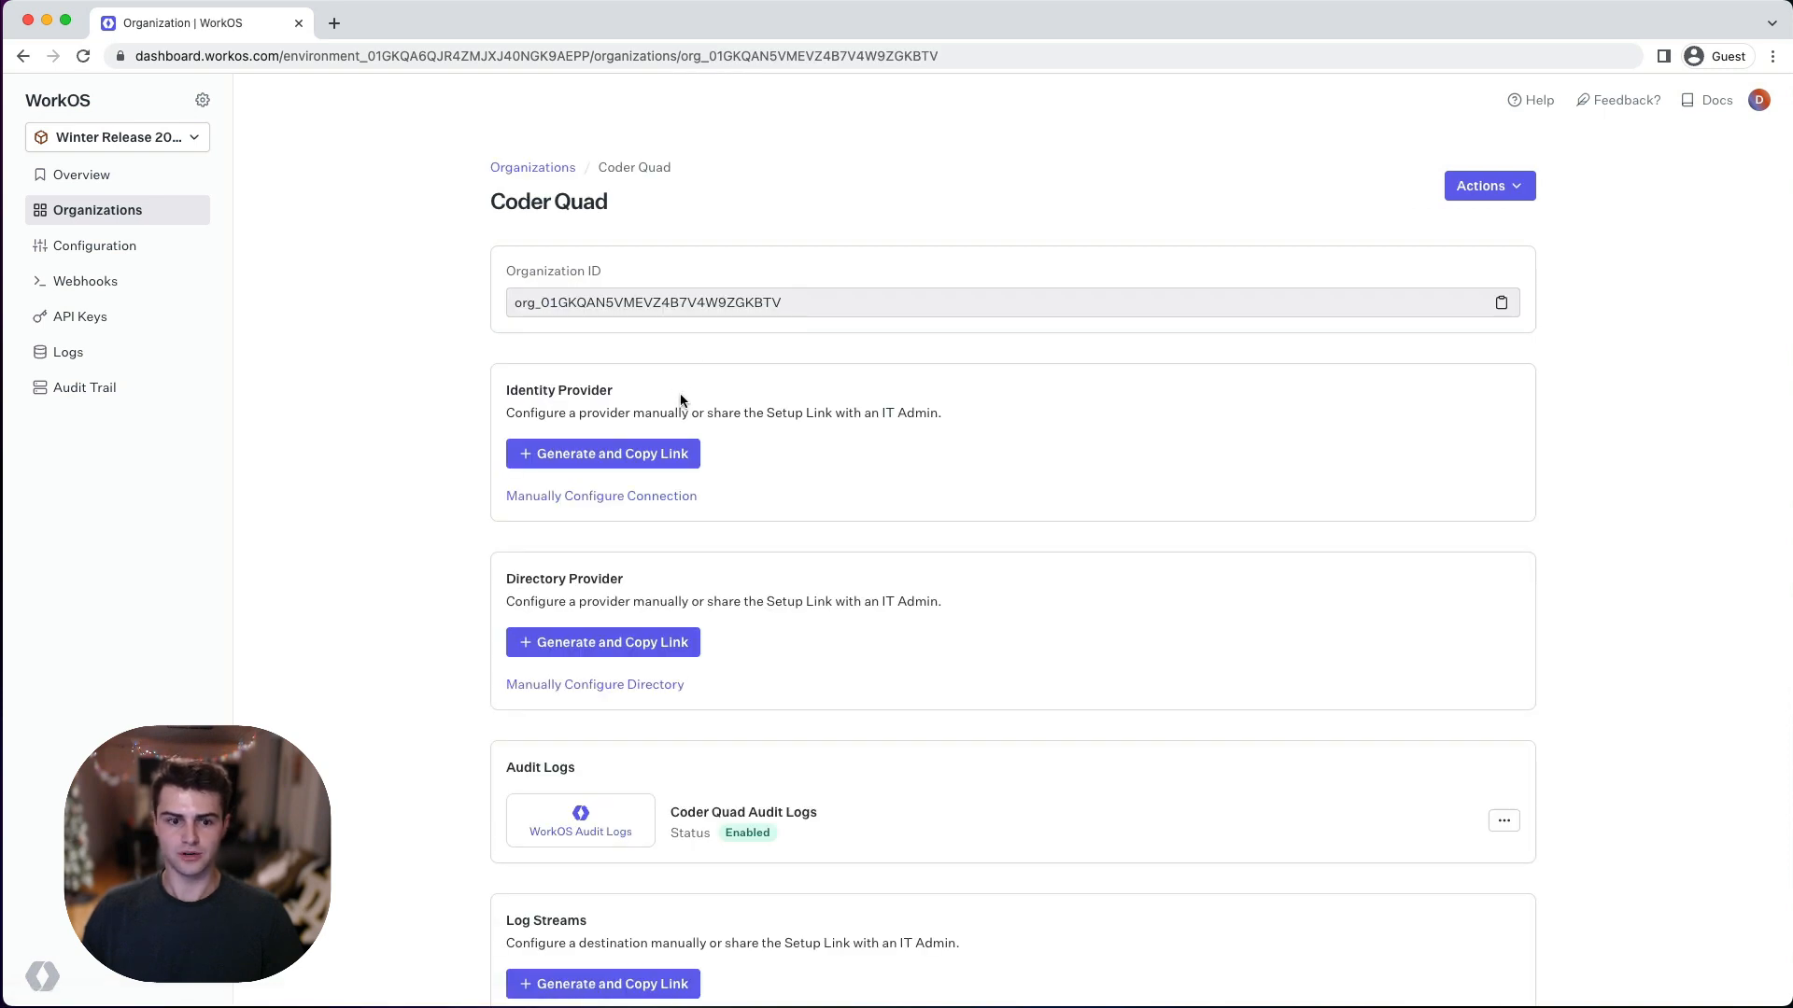
click(602, 452)
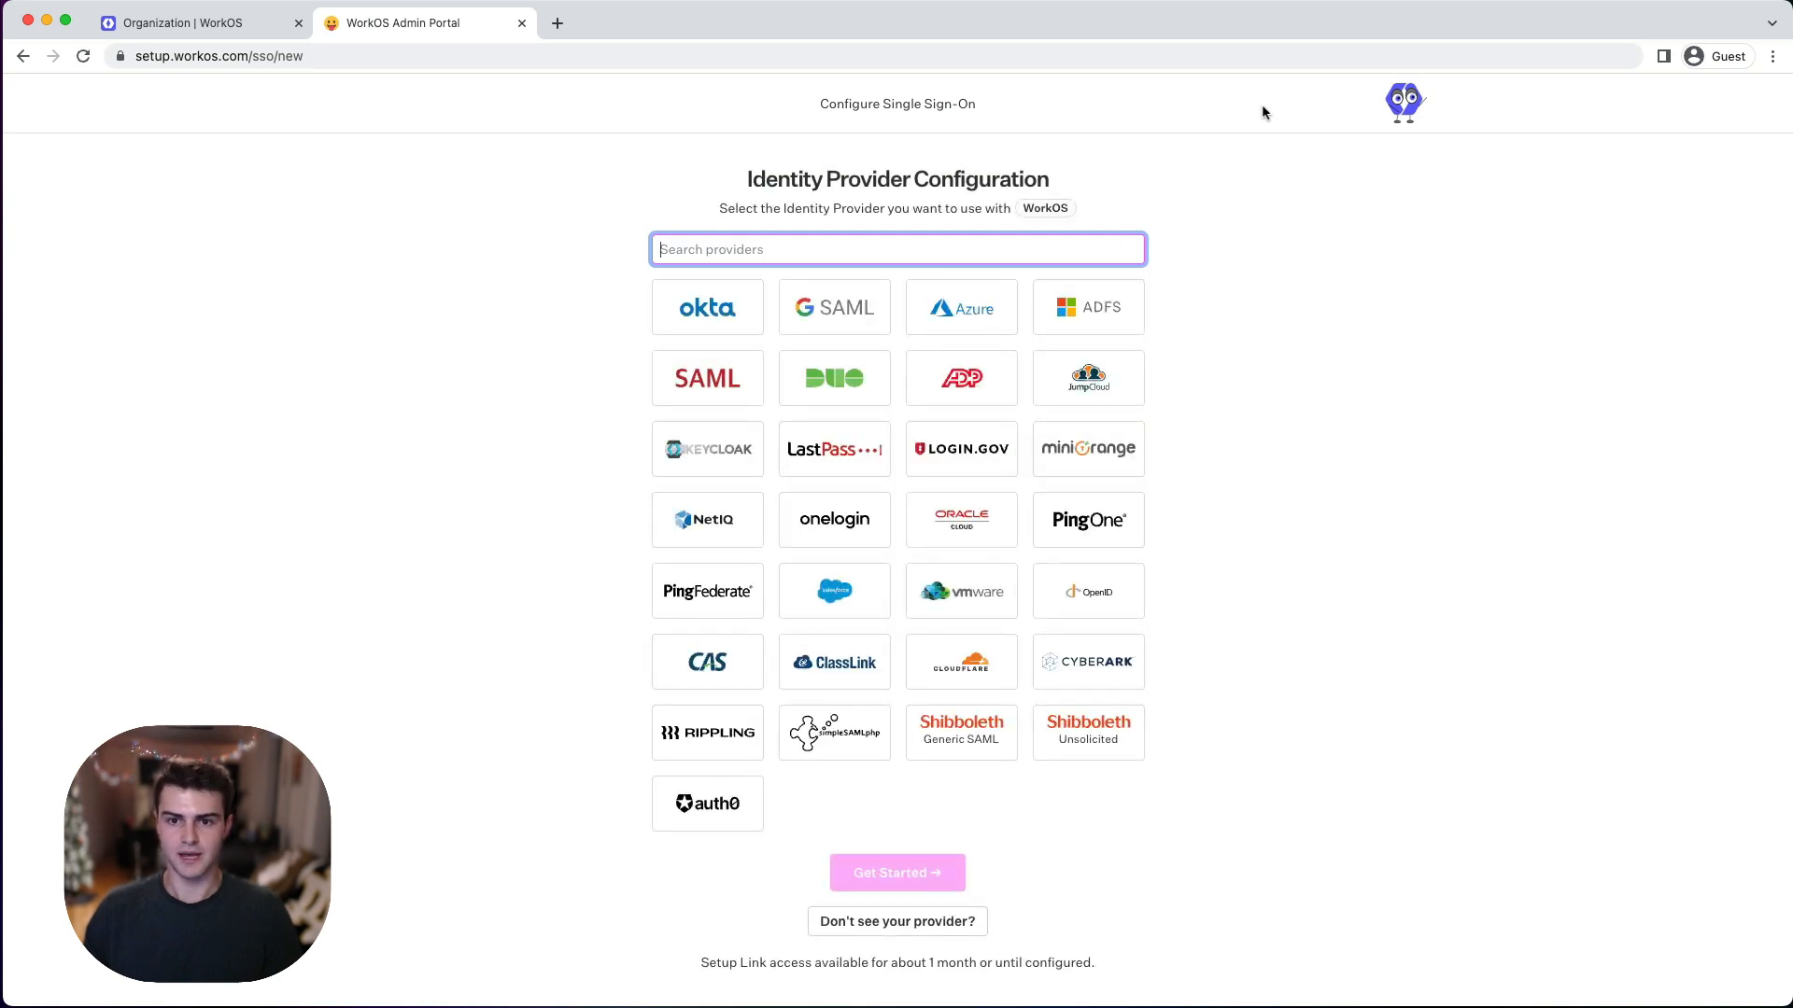
mouse_move(1242, 263)
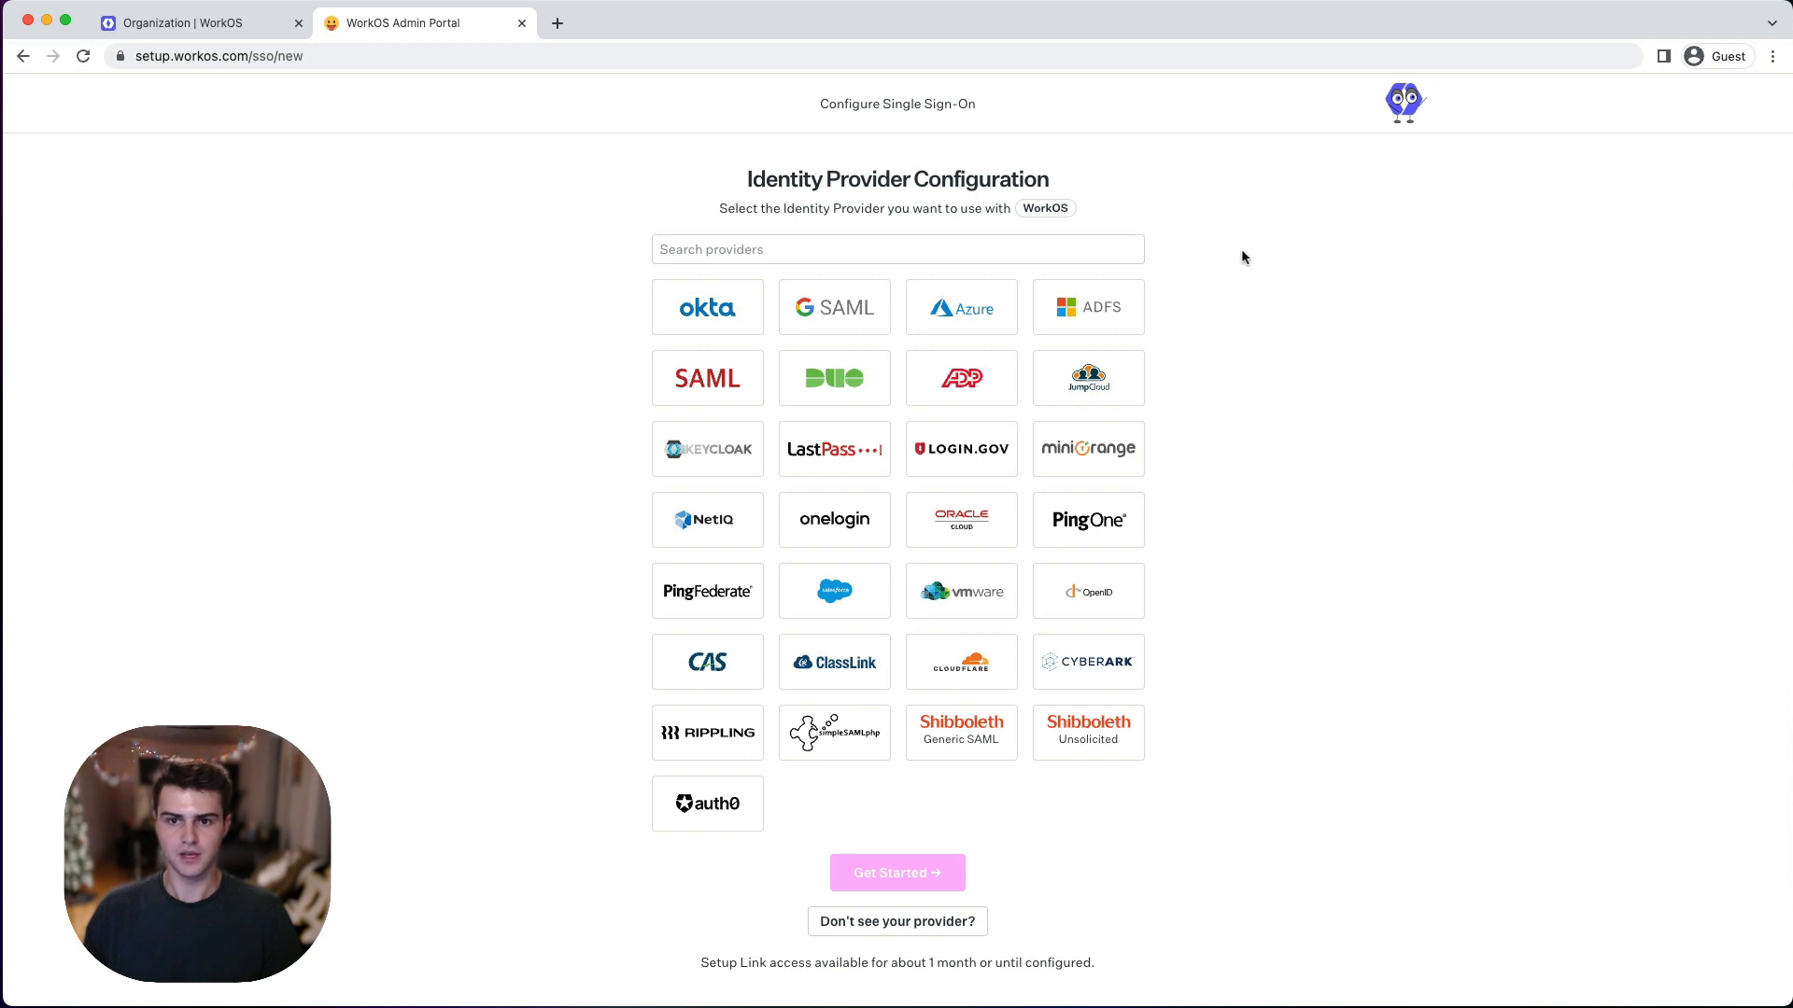
Choose LastPass as the identity provider on the branded SSO setup page.
click(833, 448)
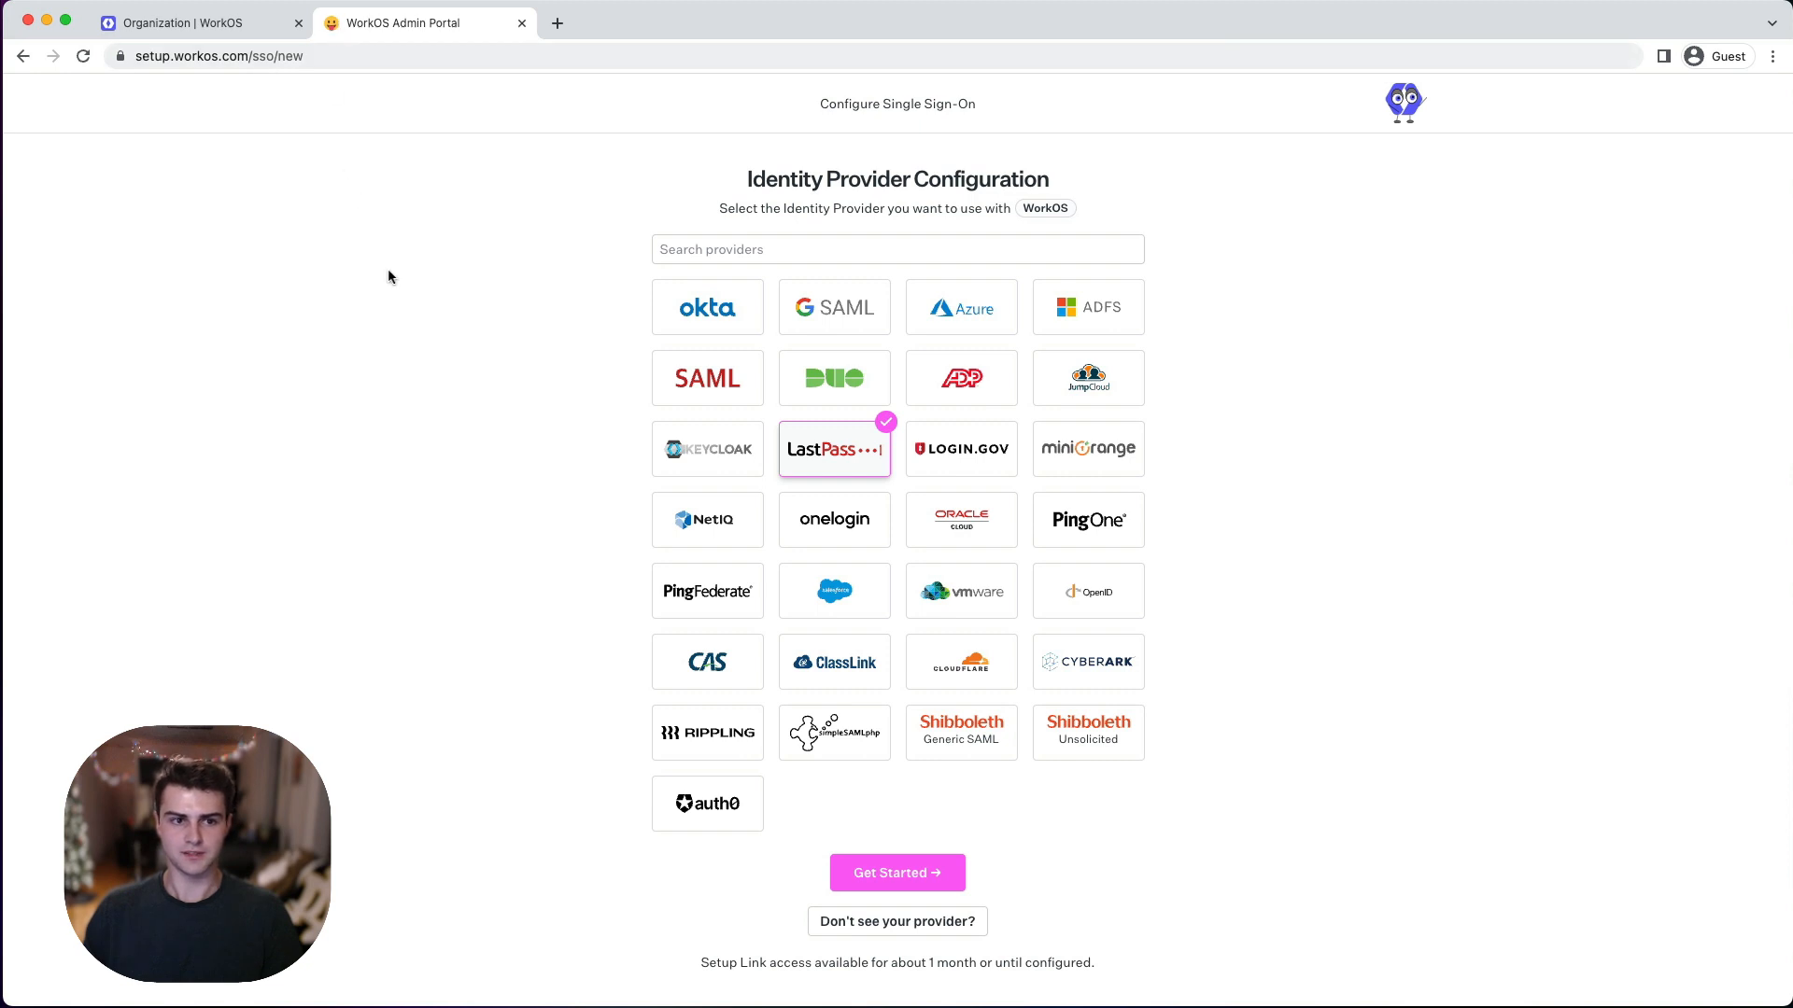
mouse_move(410, 332)
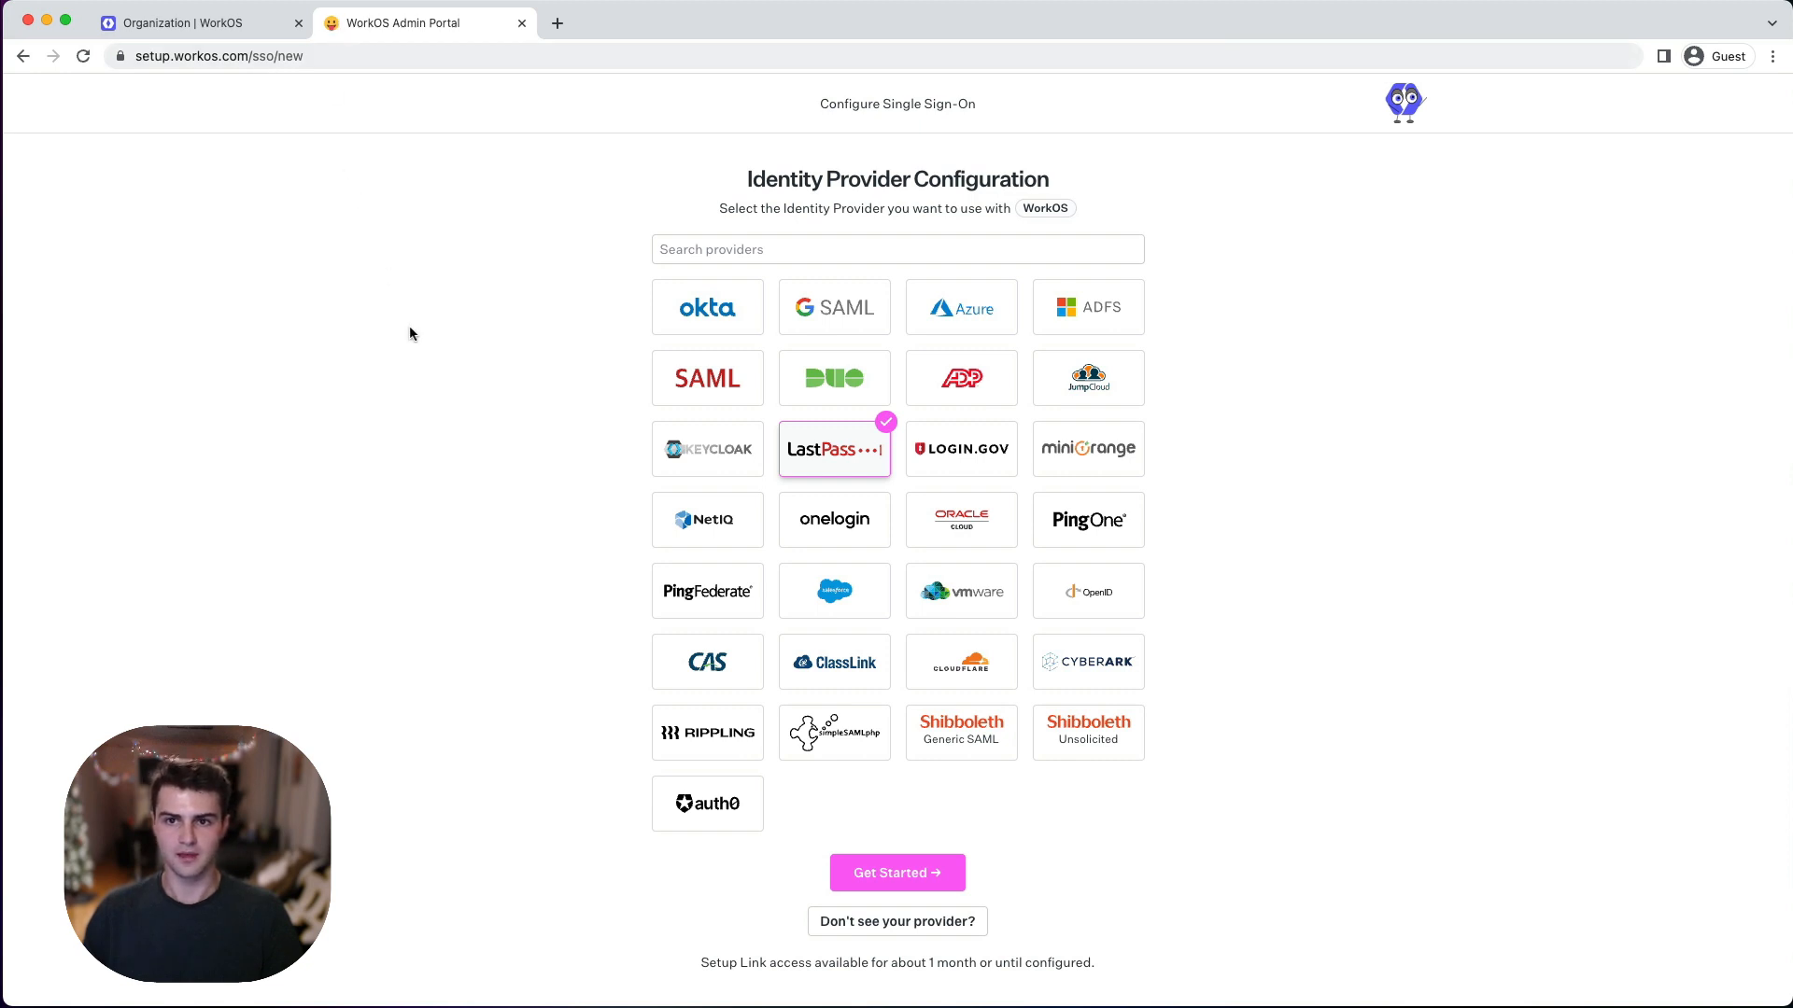